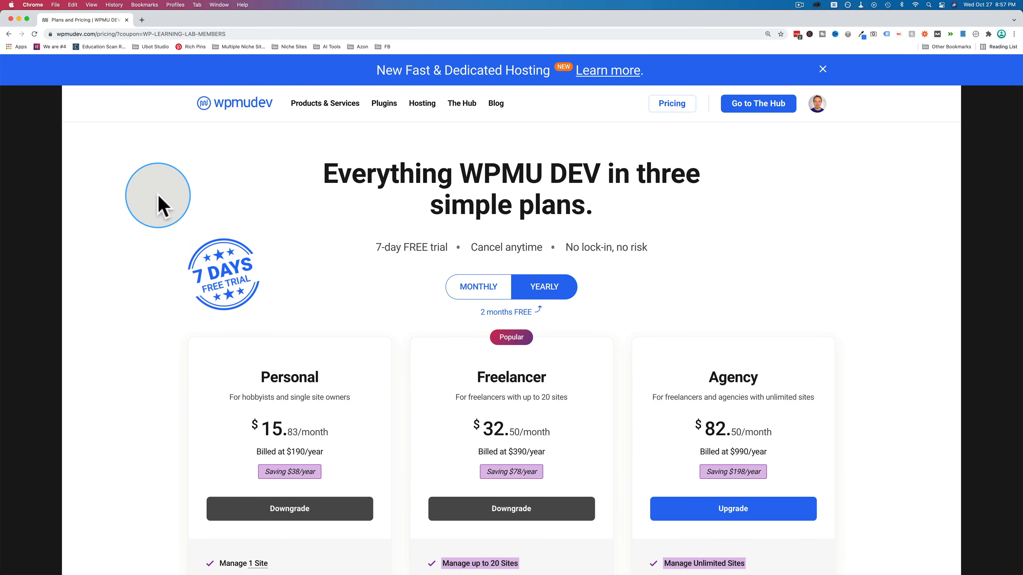
Check the coupon address, then explore the add-storage option with a 1TB storage allowance
click(163, 33)
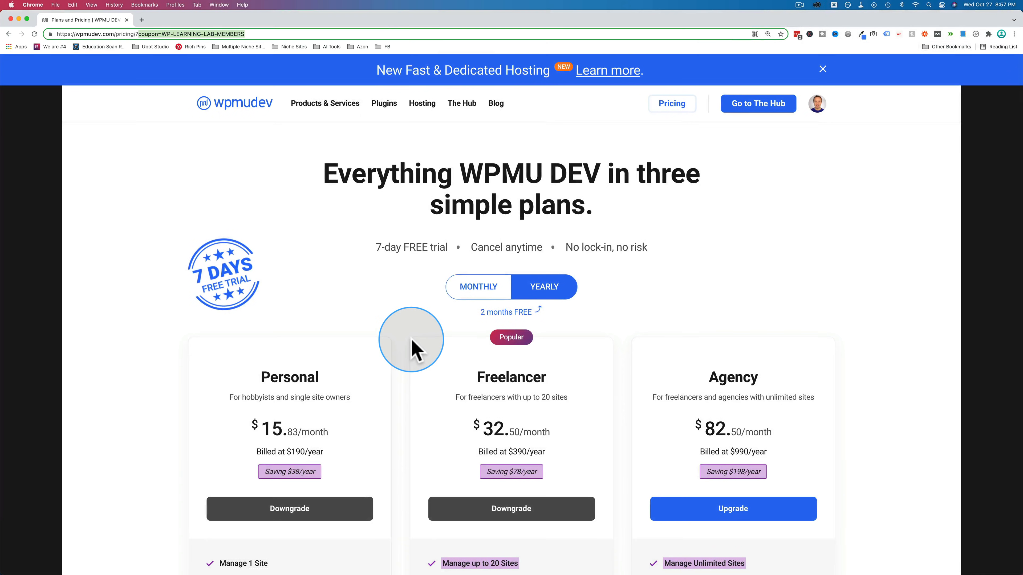
scroll(down, 3)
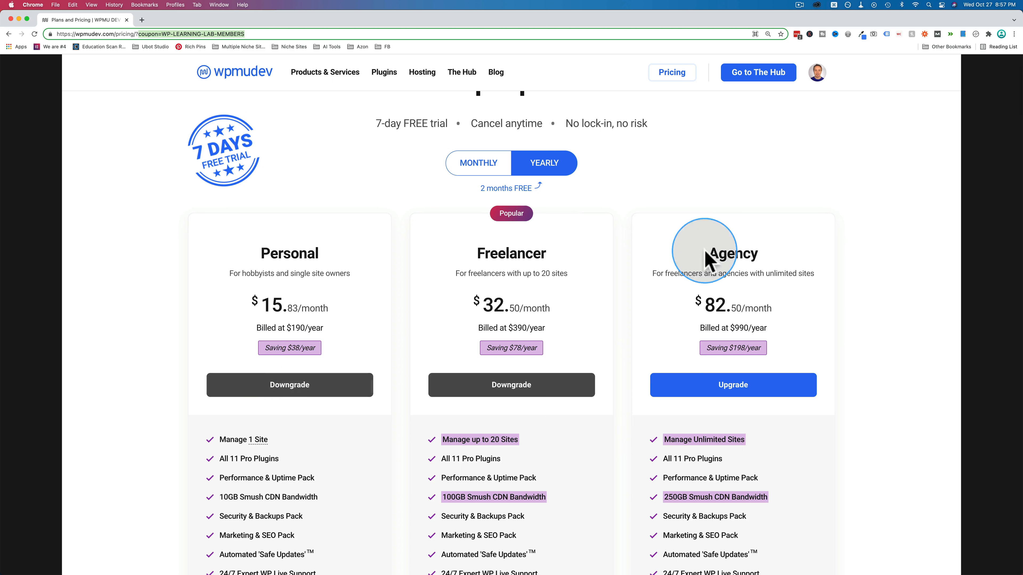
mouse_move(537, 276)
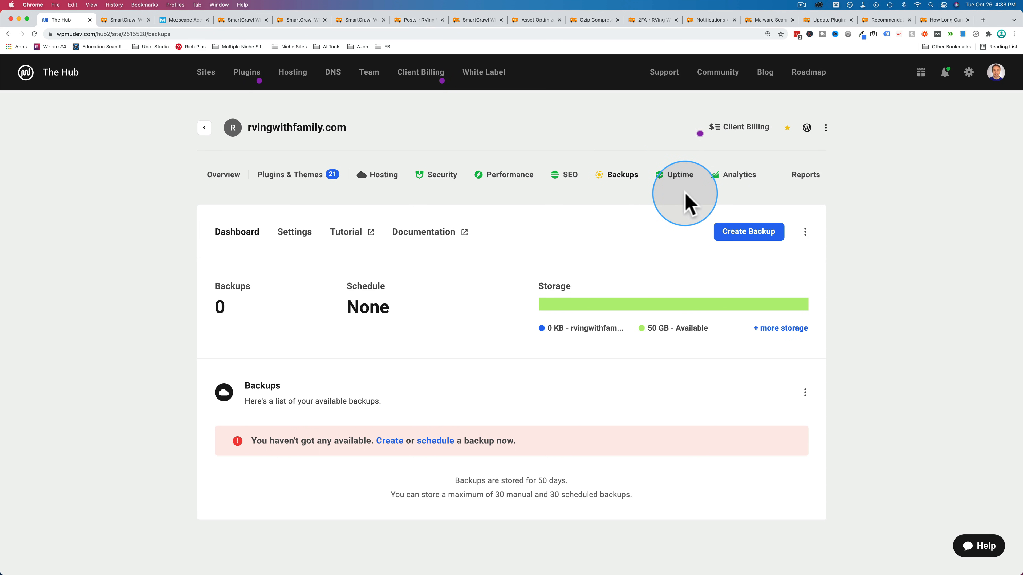
mouse_move(622, 175)
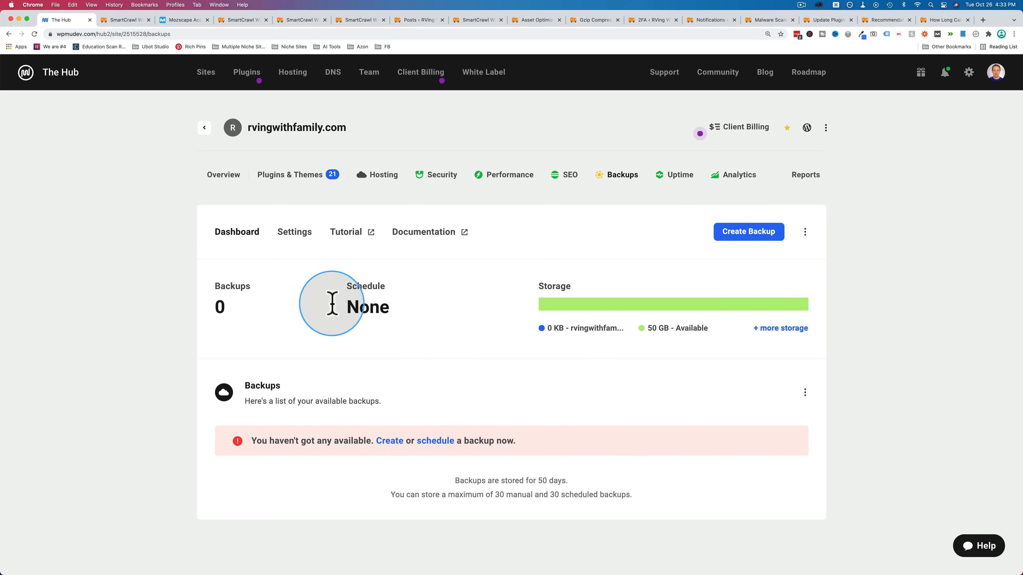
mouse_move(247, 317)
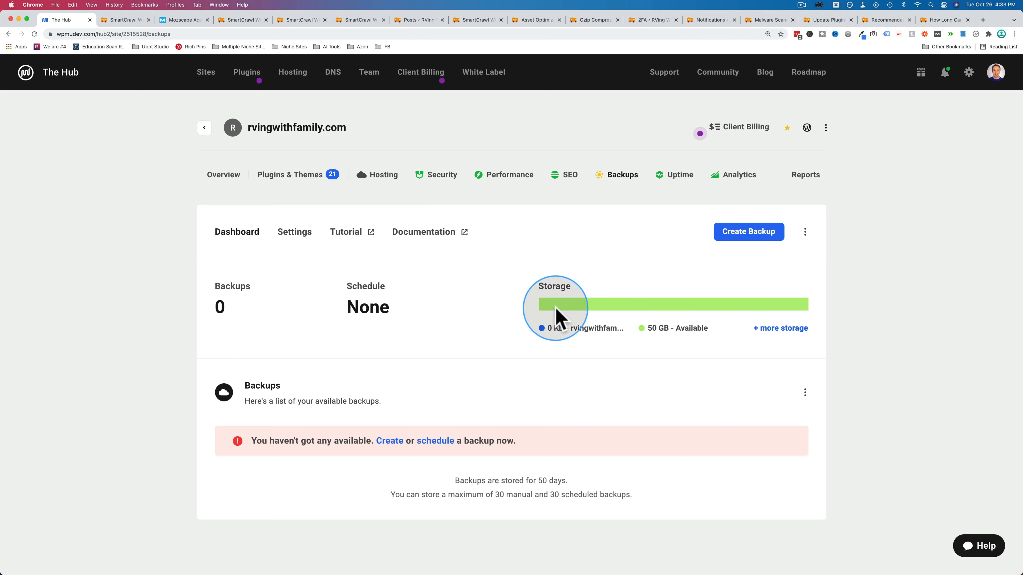
mouse_move(686, 305)
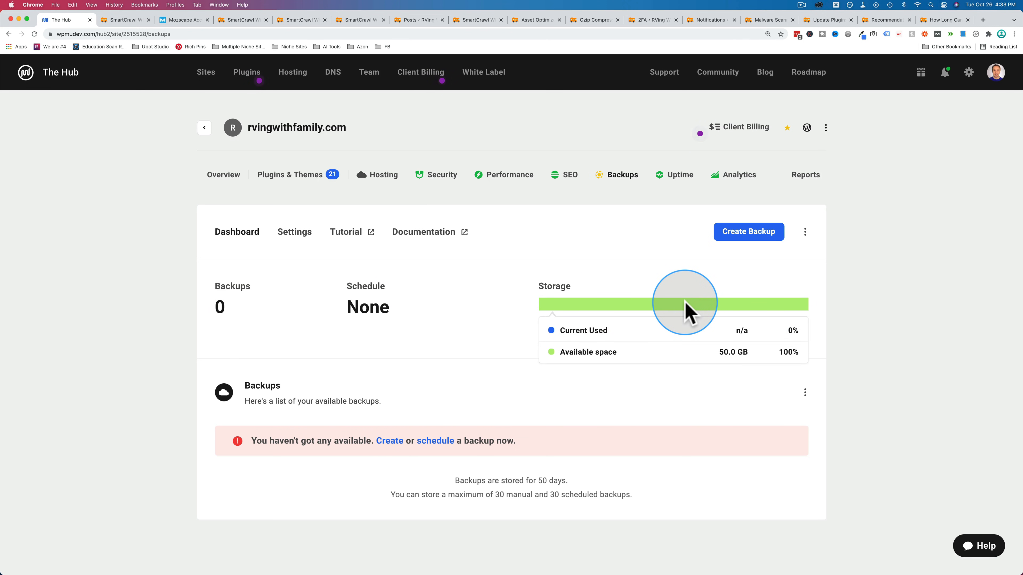
mouse_move(677, 311)
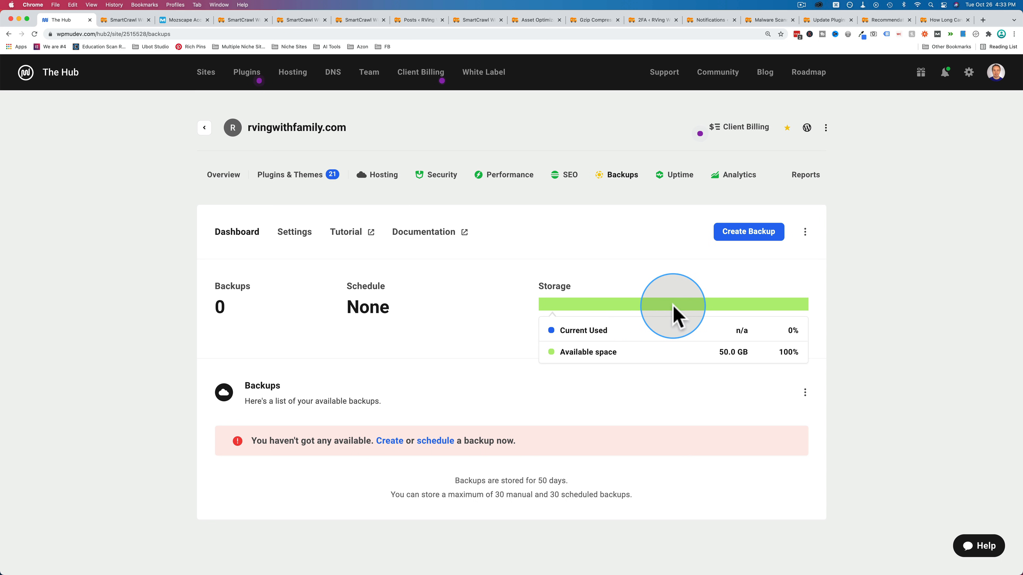
mouse_move(652, 316)
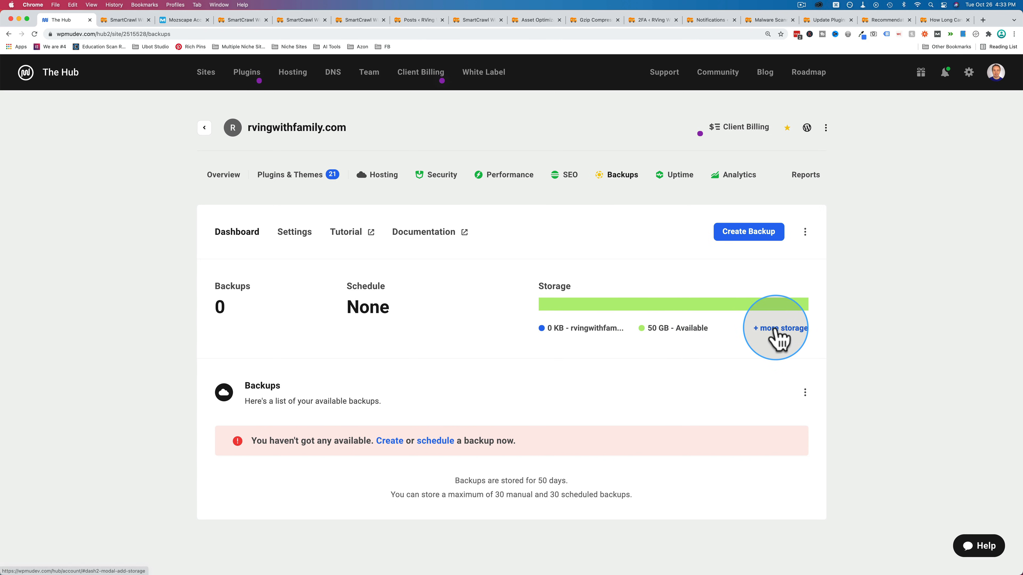
click(776, 328)
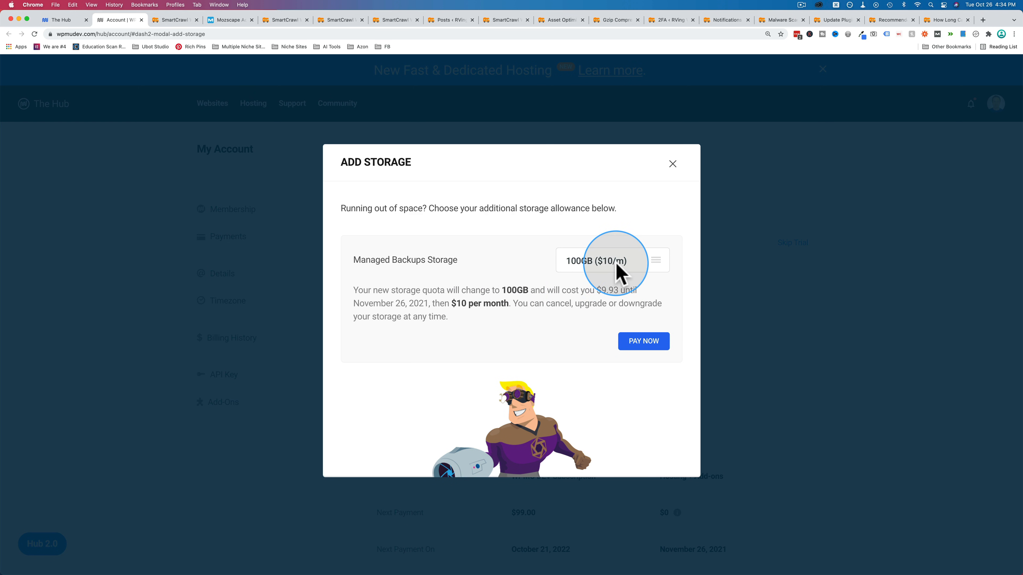
click(611, 259)
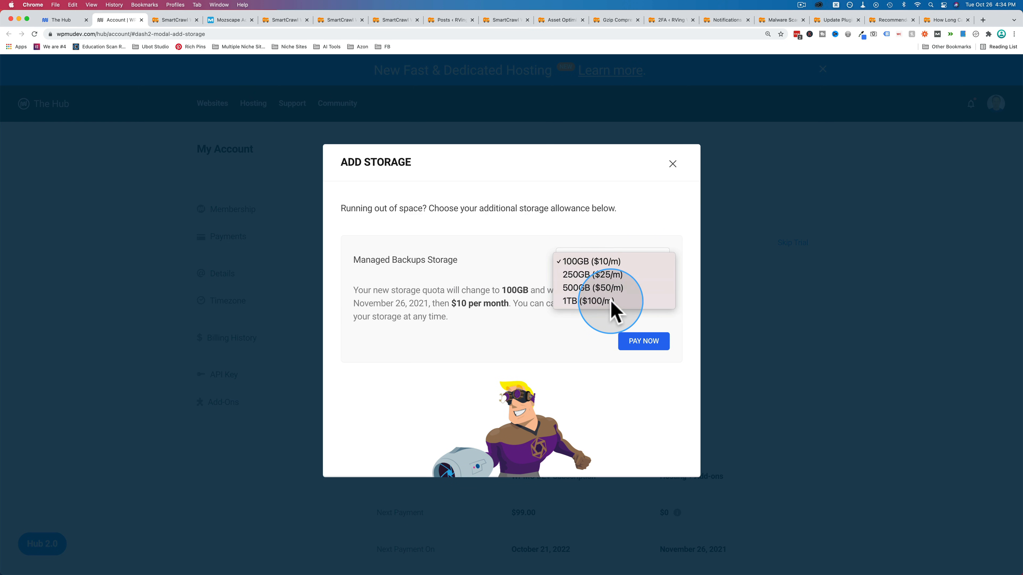
click(574, 301)
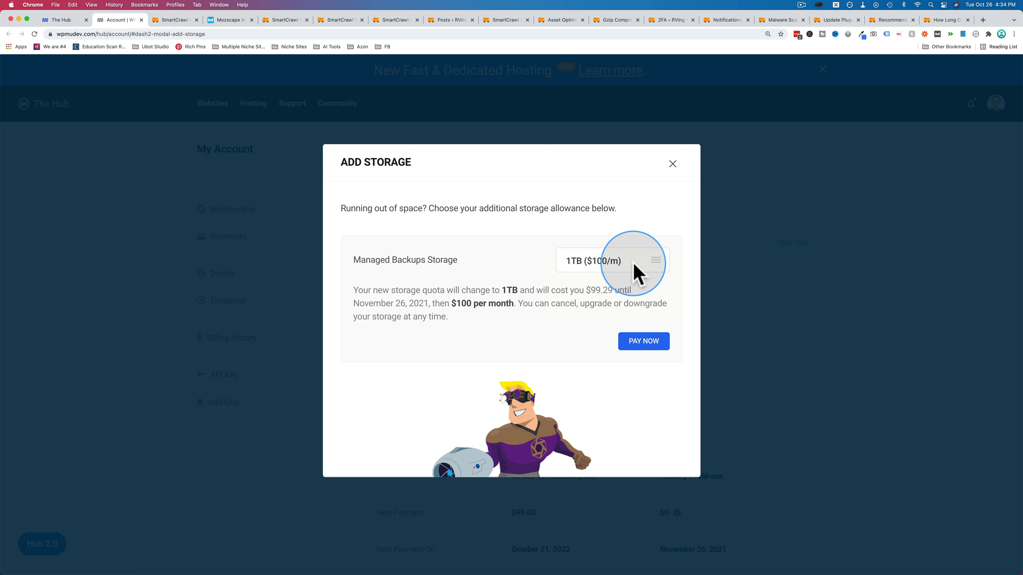
click(611, 261)
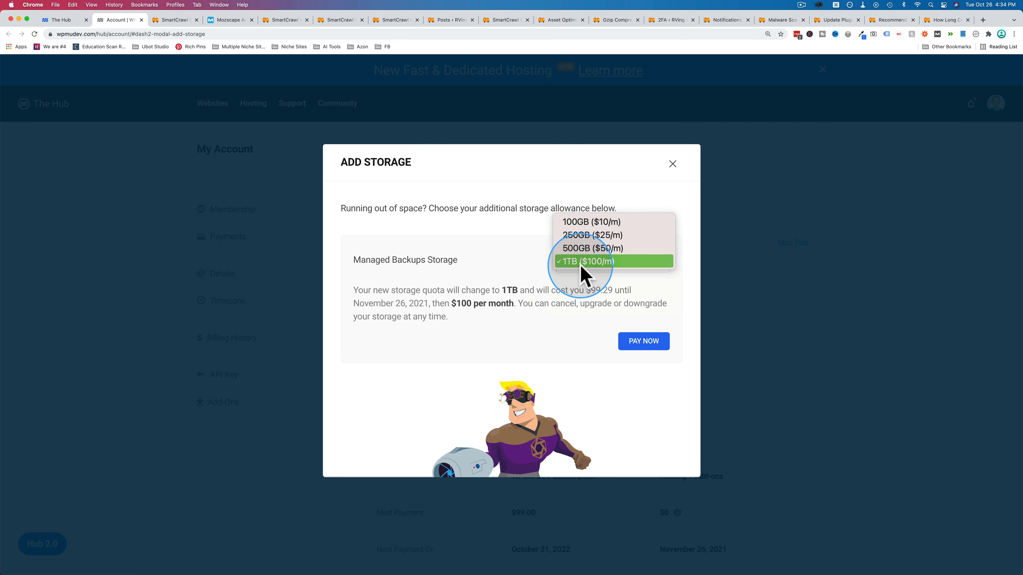
mouse_move(578, 267)
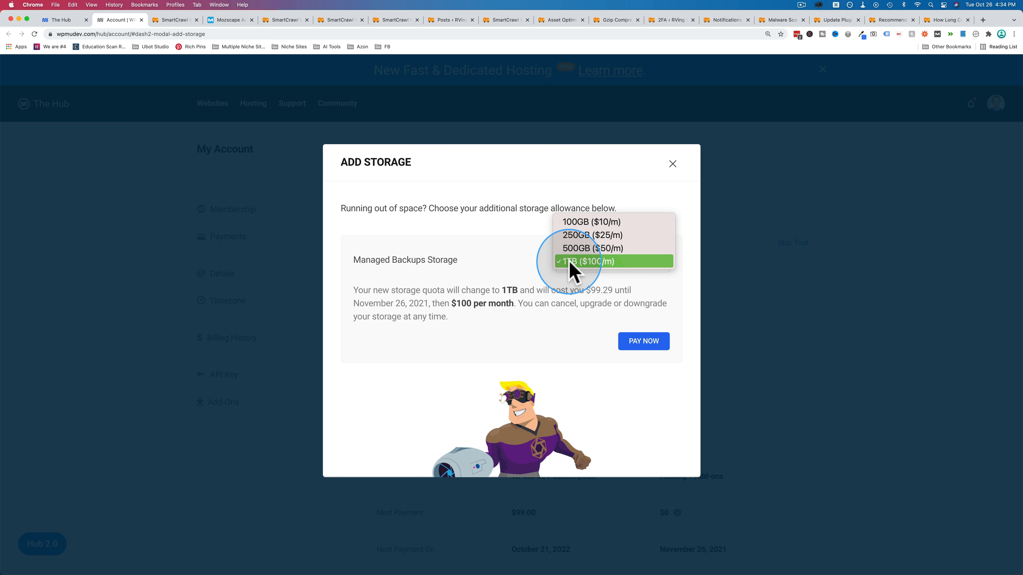
mouse_move(579, 271)
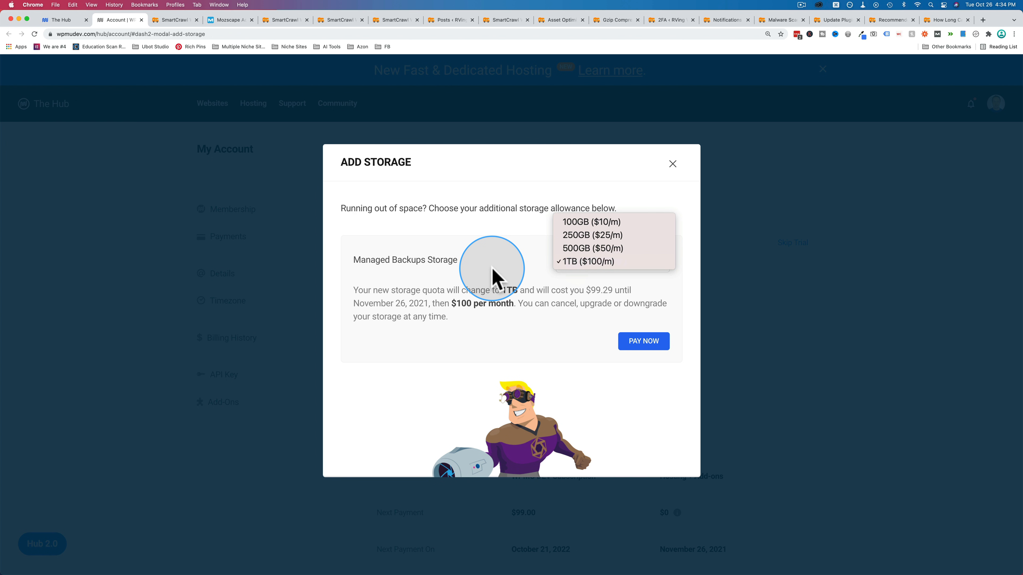
mouse_move(590, 234)
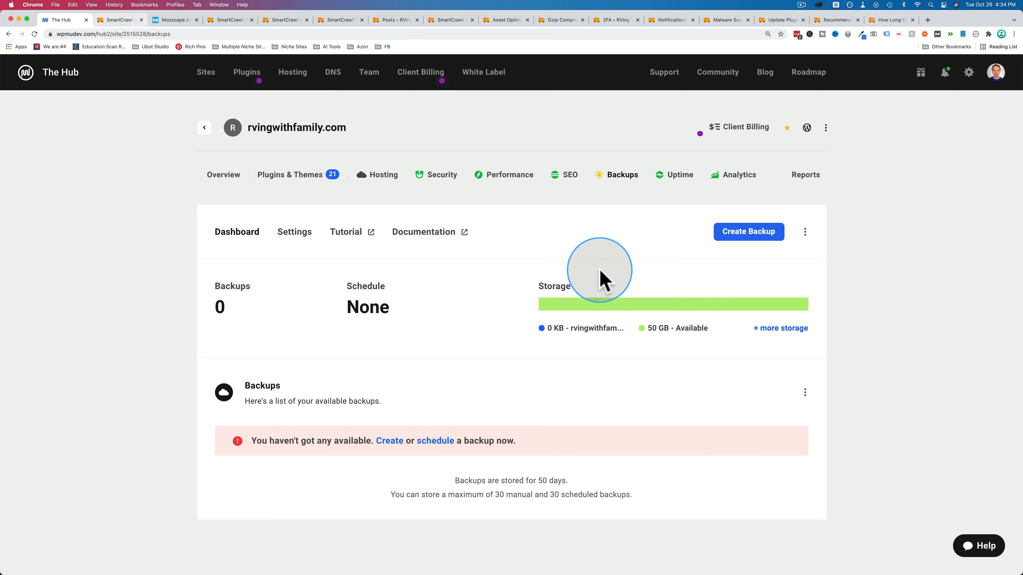
mouse_move(475, 288)
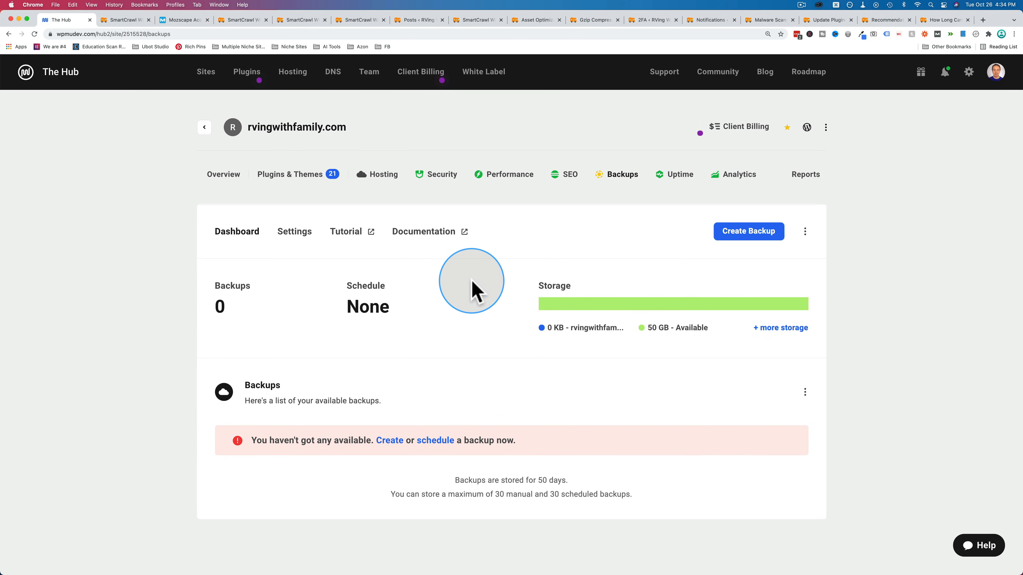
Open the Backups Settings list for rvingwithfamily.com showing schedule, password and storage cycle
click(294, 232)
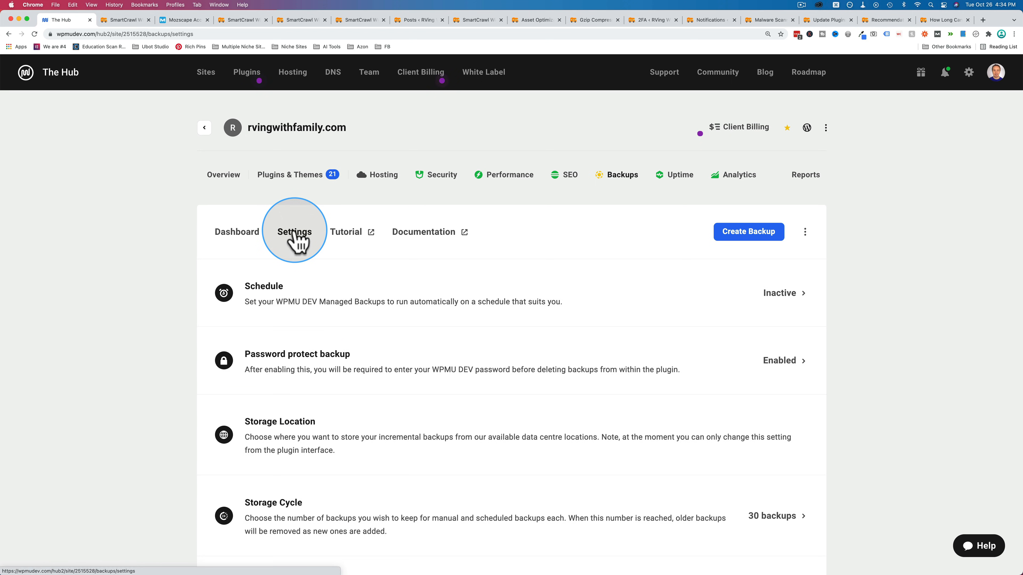
scroll(down, 3)
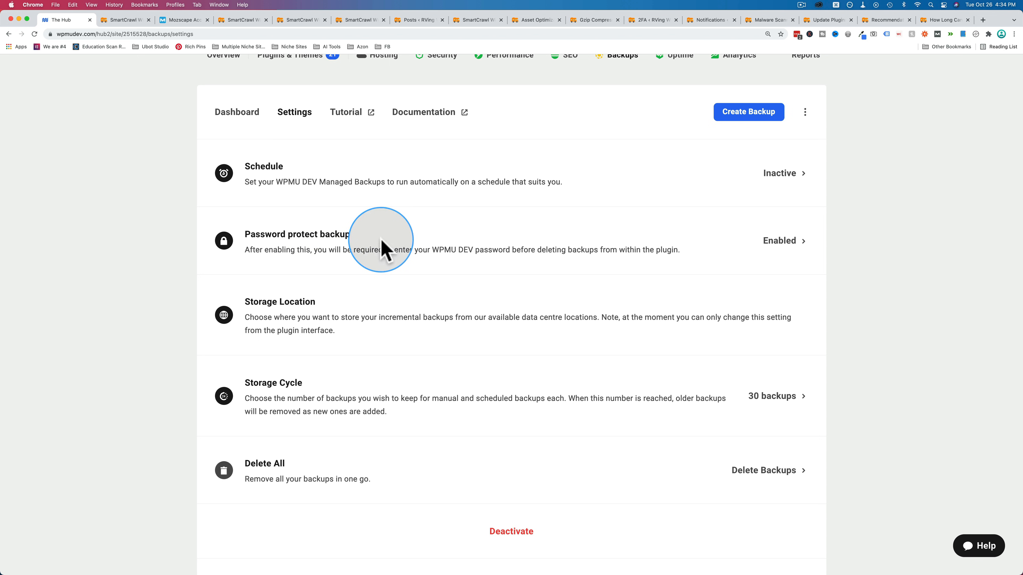
mouse_move(285, 315)
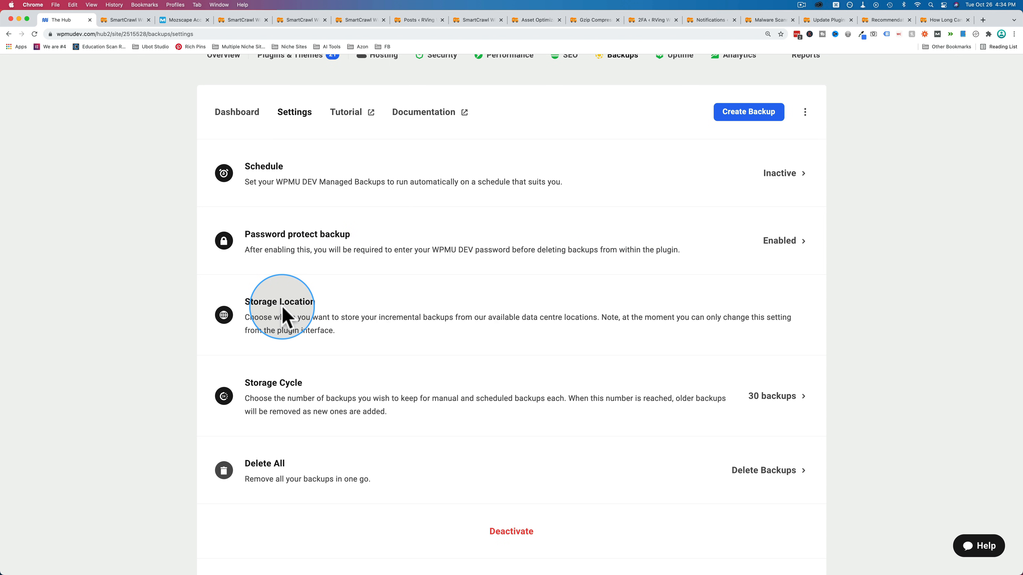
mouse_move(301, 385)
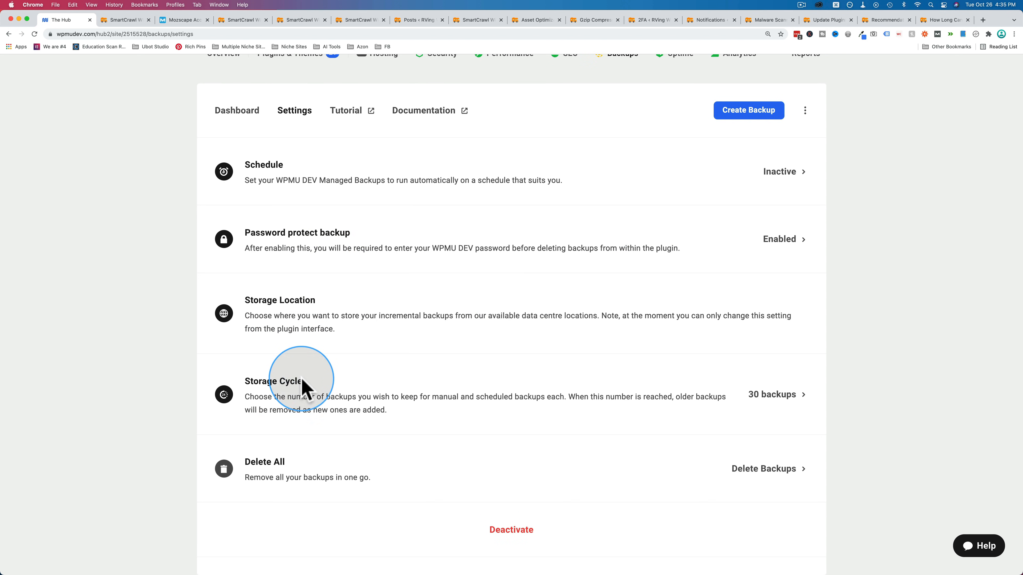
mouse_move(523, 465)
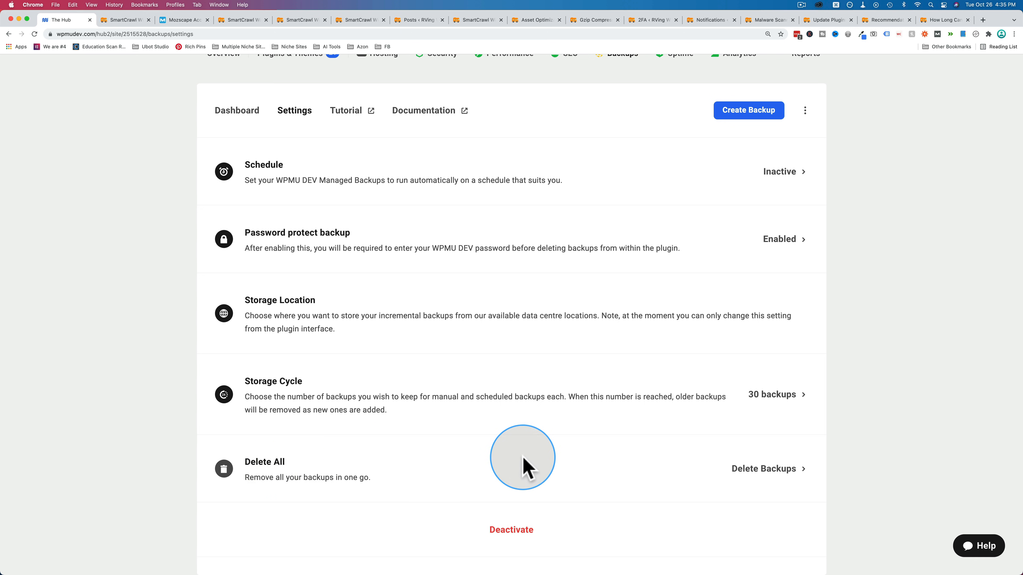
Set the backup schedule to Weekly on Wednesday at 12 am and save it
click(780, 171)
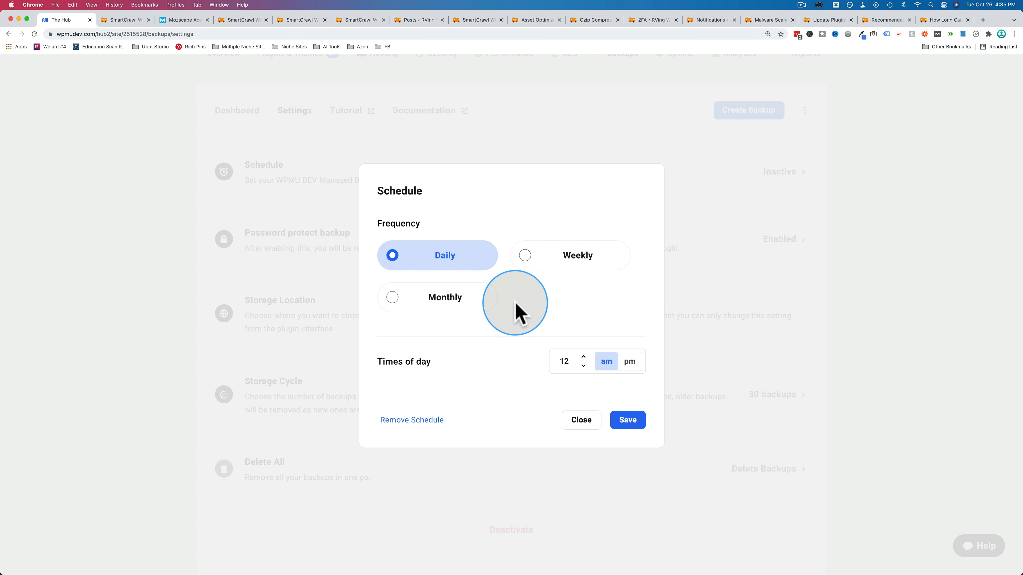
click(392, 297)
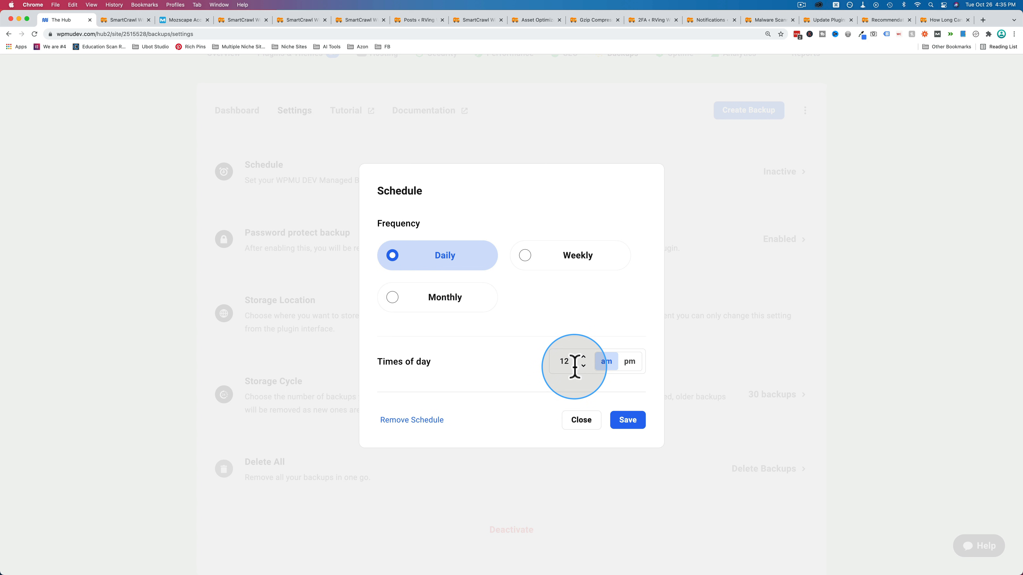
mouse_move(553, 372)
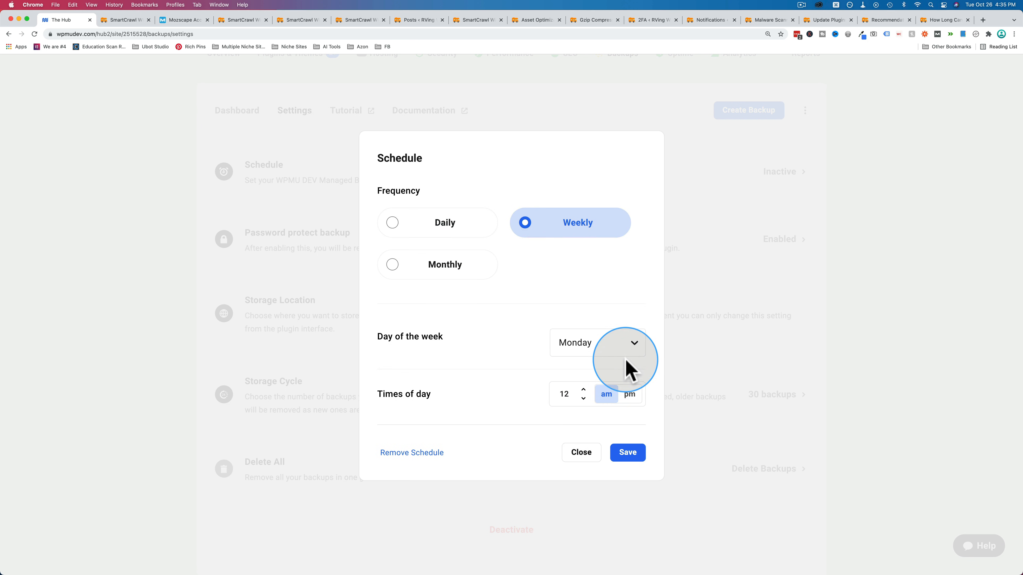
click(596, 343)
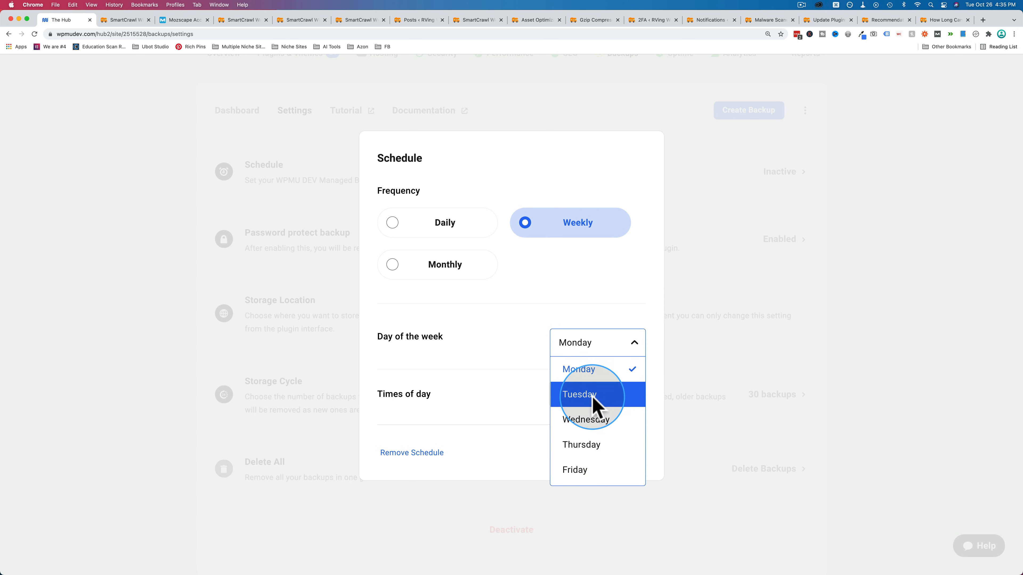
click(585, 419)
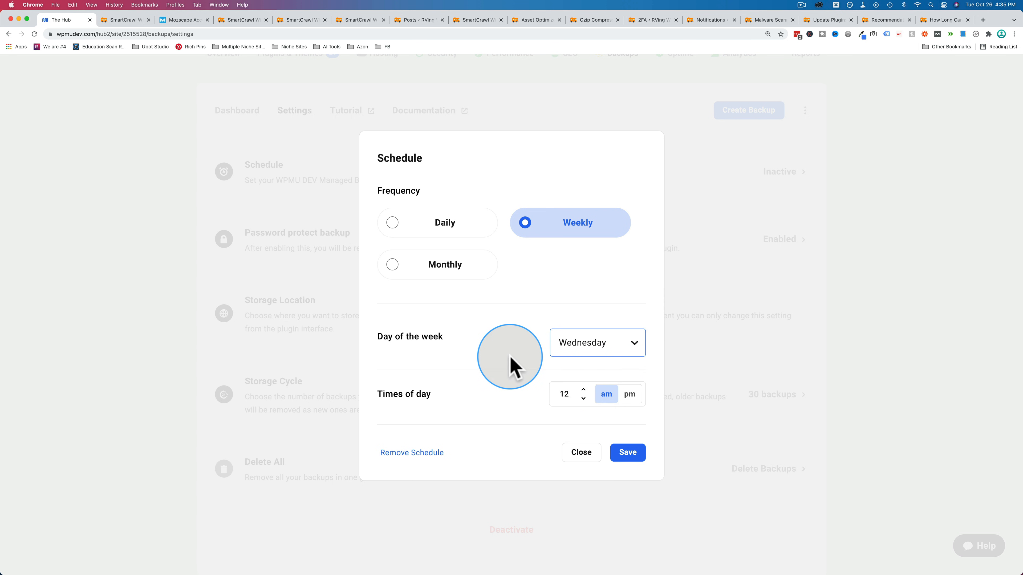
click(595, 343)
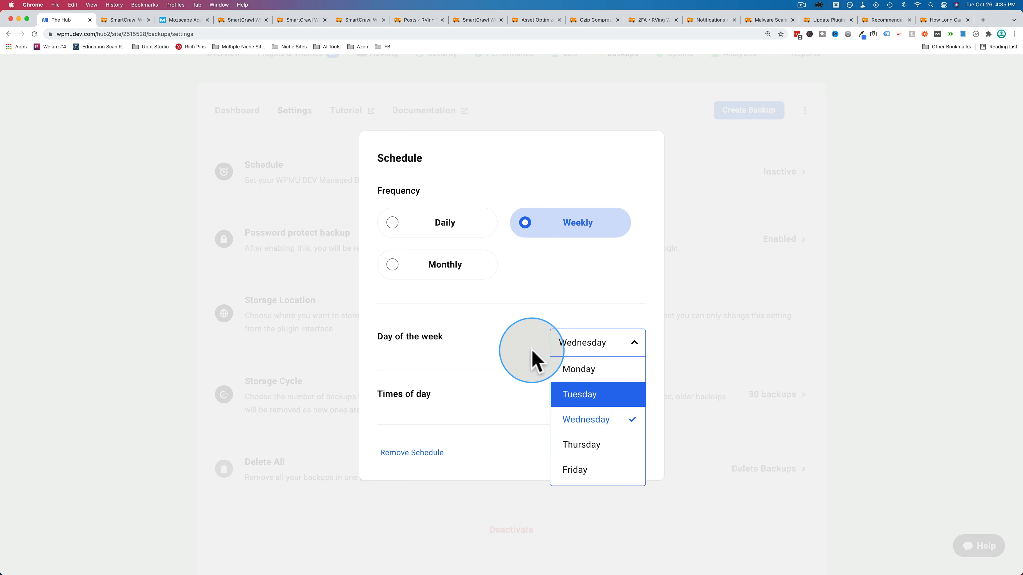
mouse_move(561, 395)
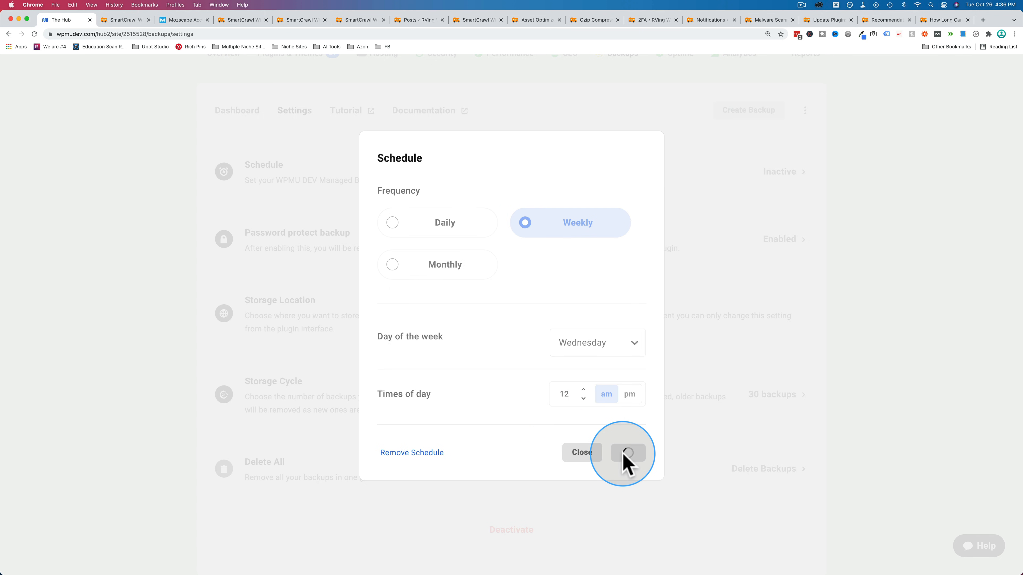
click(628, 452)
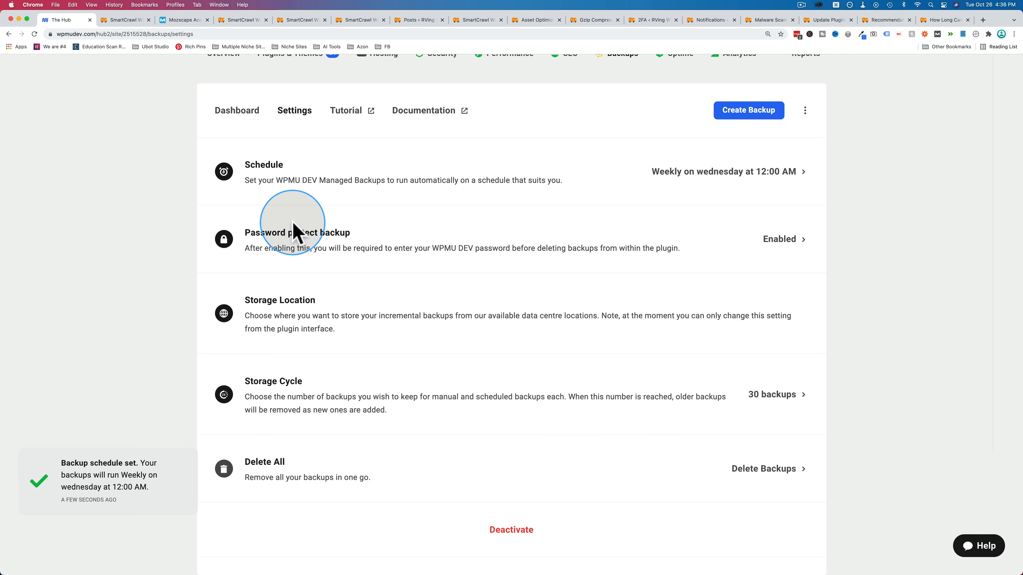
mouse_move(489, 244)
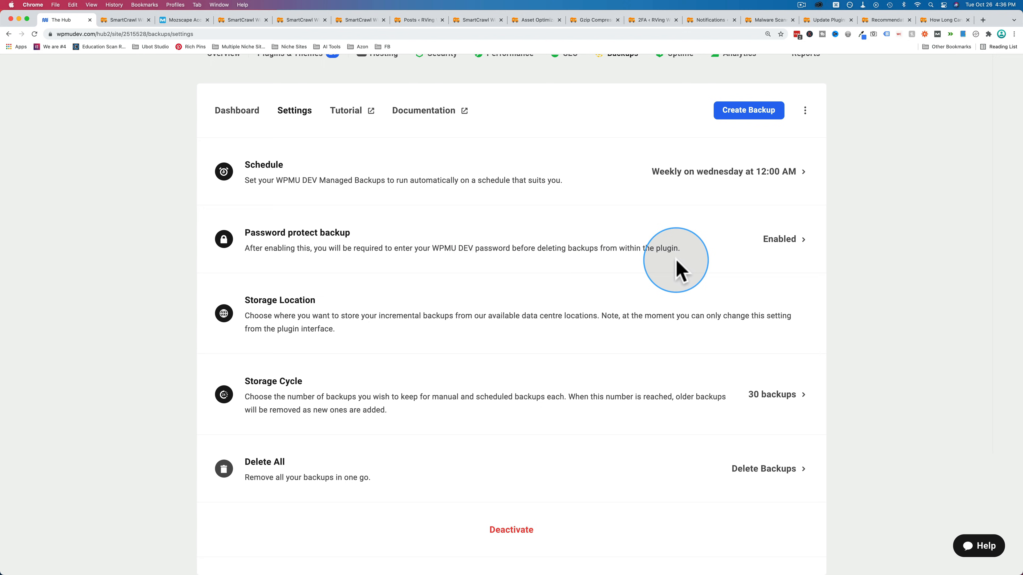
Confirm password protection stays enabled, then bring up the Storage Cycle options with its 30-backup limit
click(780, 239)
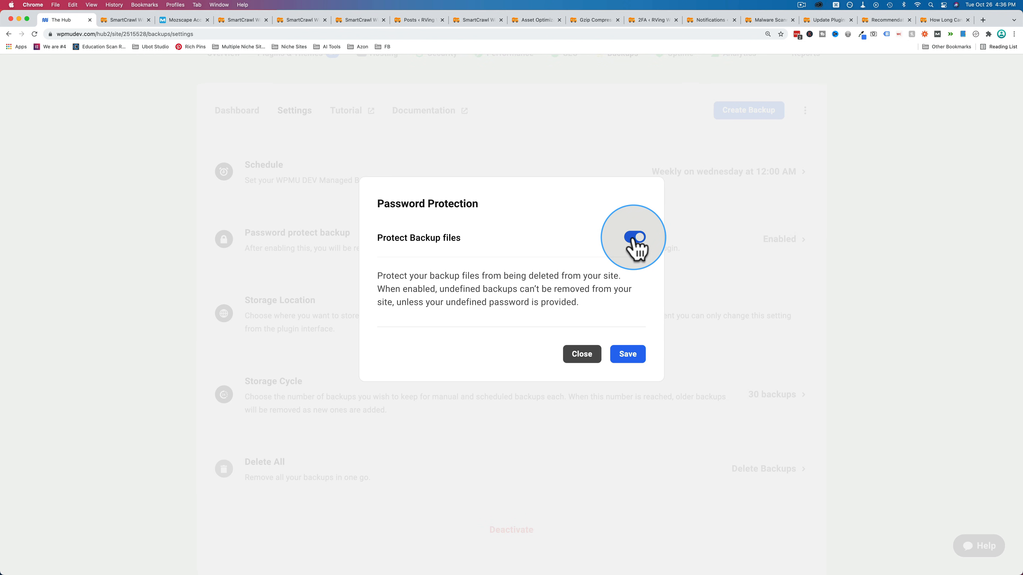
click(581, 354)
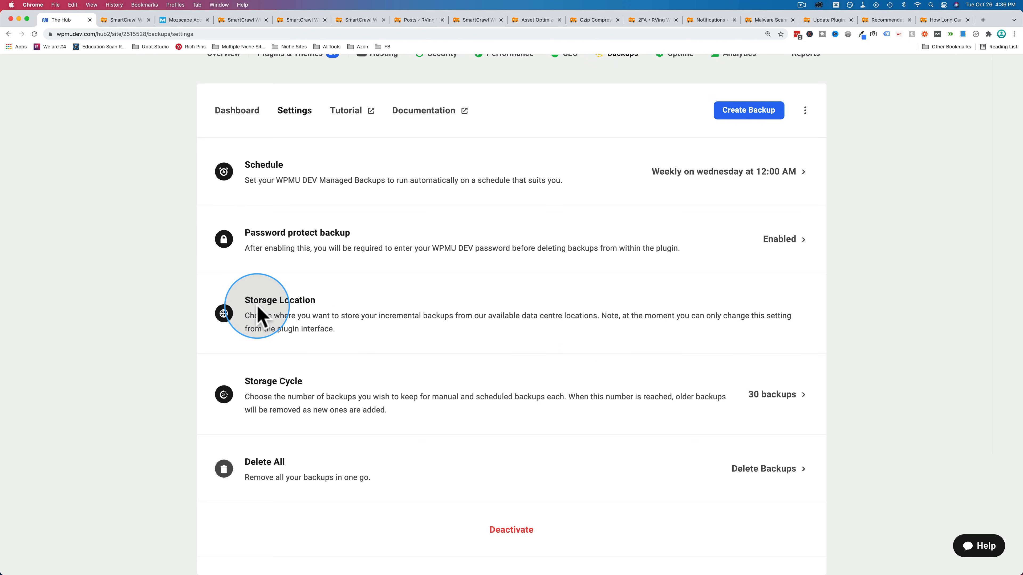
mouse_move(420, 332)
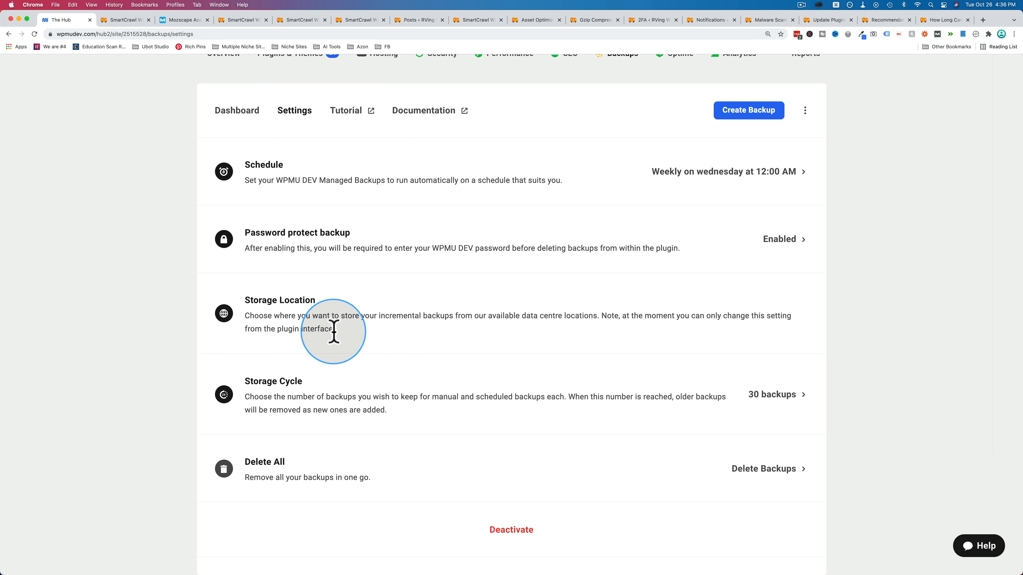
mouse_move(319, 380)
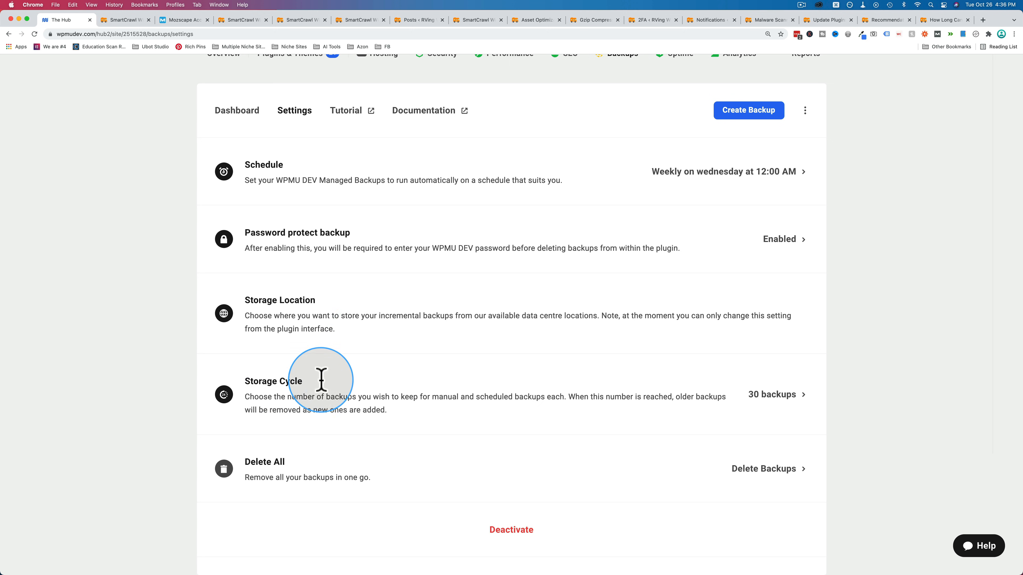
click(775, 394)
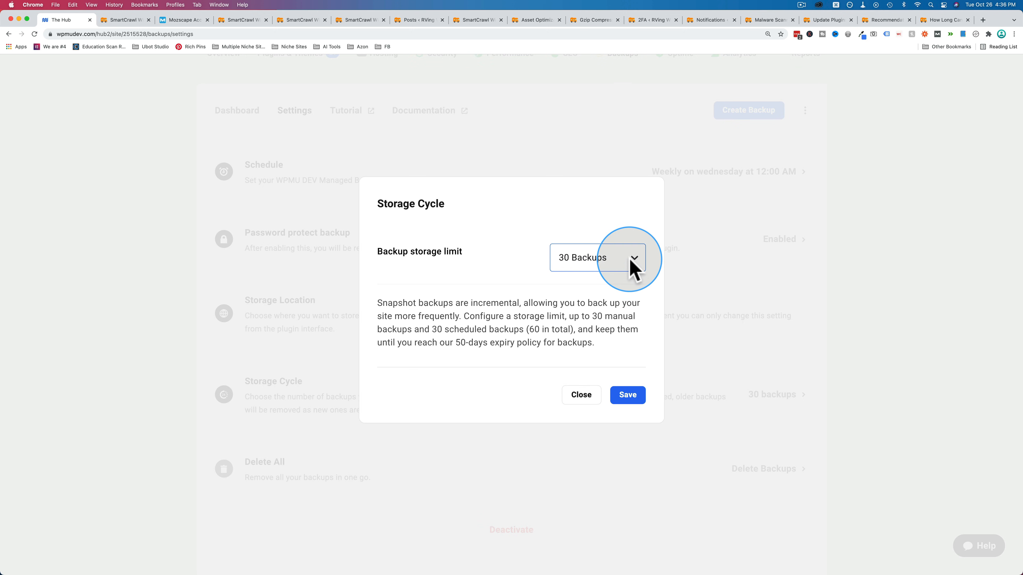
Review the backup storage limit choices, leave it at 30 backups and return to the backups dashboard
click(597, 257)
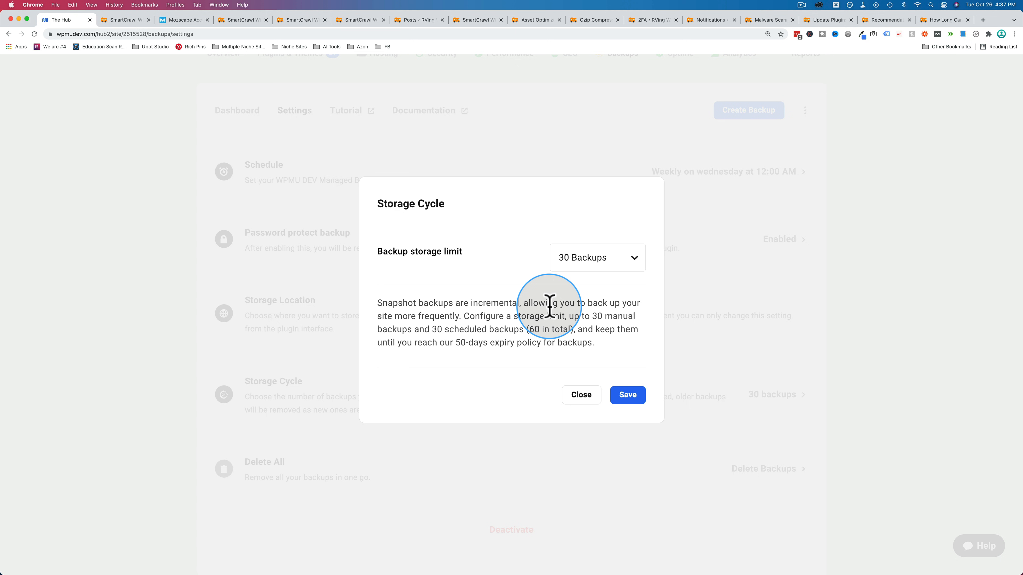
mouse_move(573, 300)
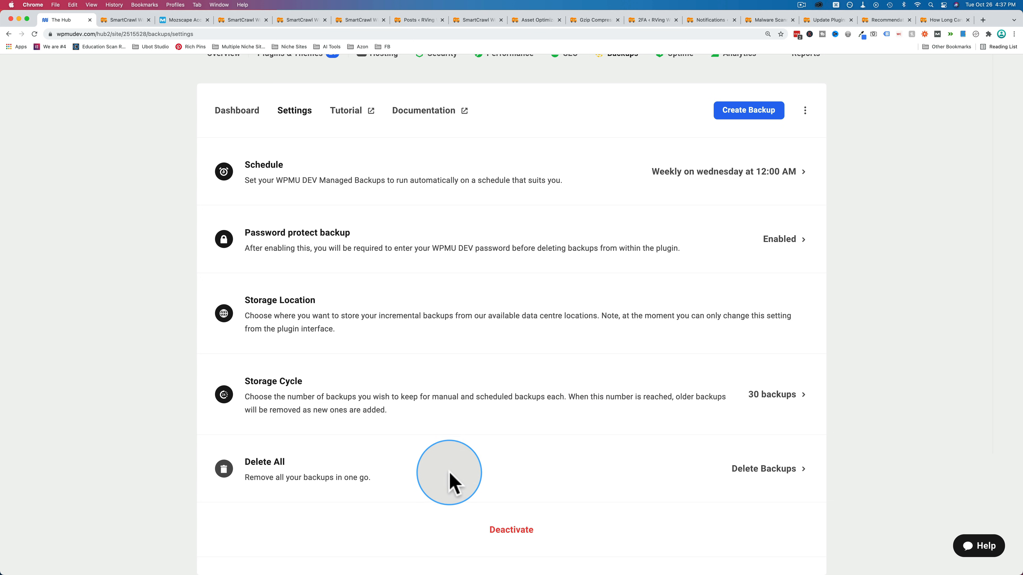
mouse_move(490, 241)
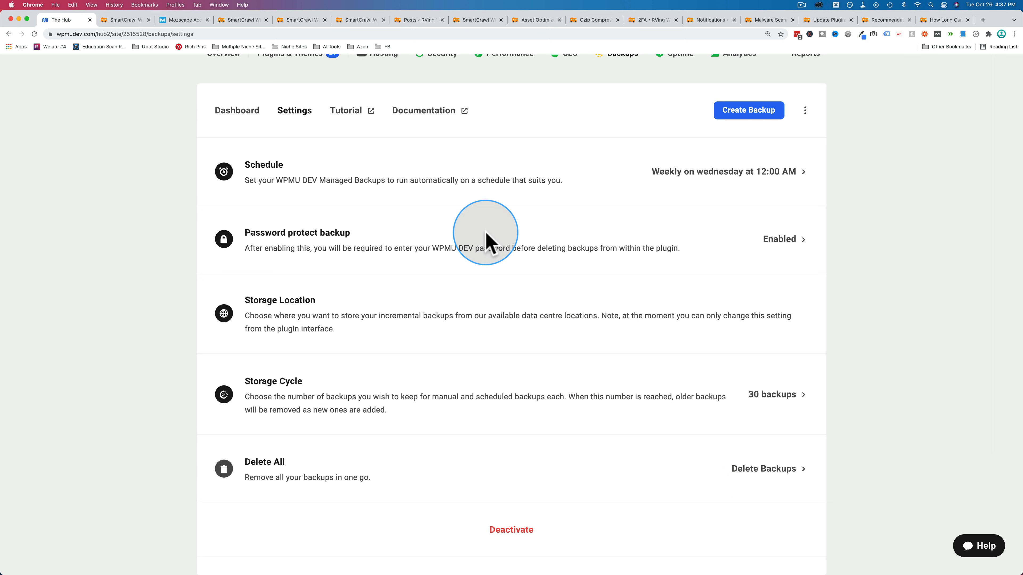
click(236, 135)
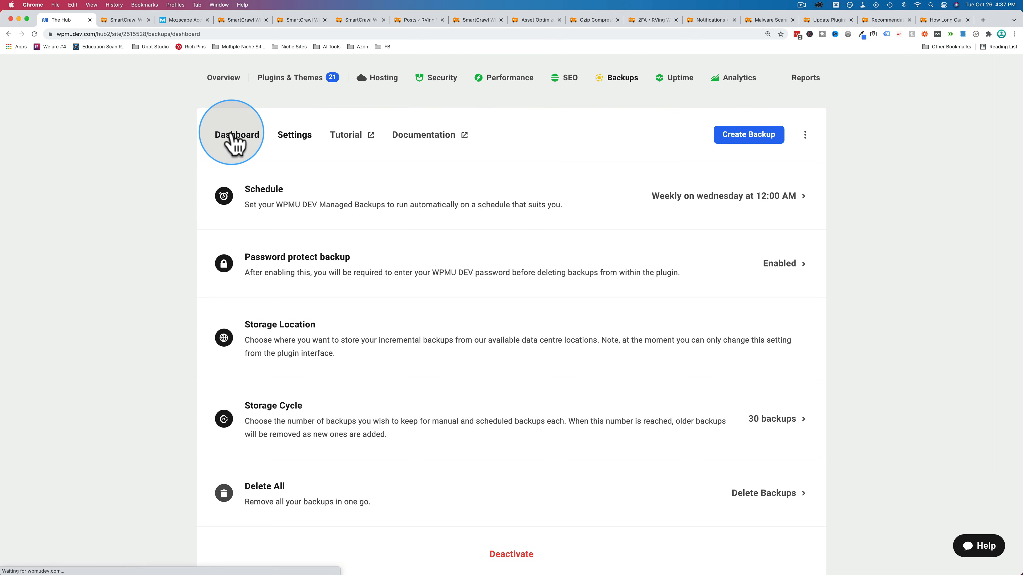
Start a new manual backup of rvingwithfamily.com from the Backups Dashboard
click(236, 134)
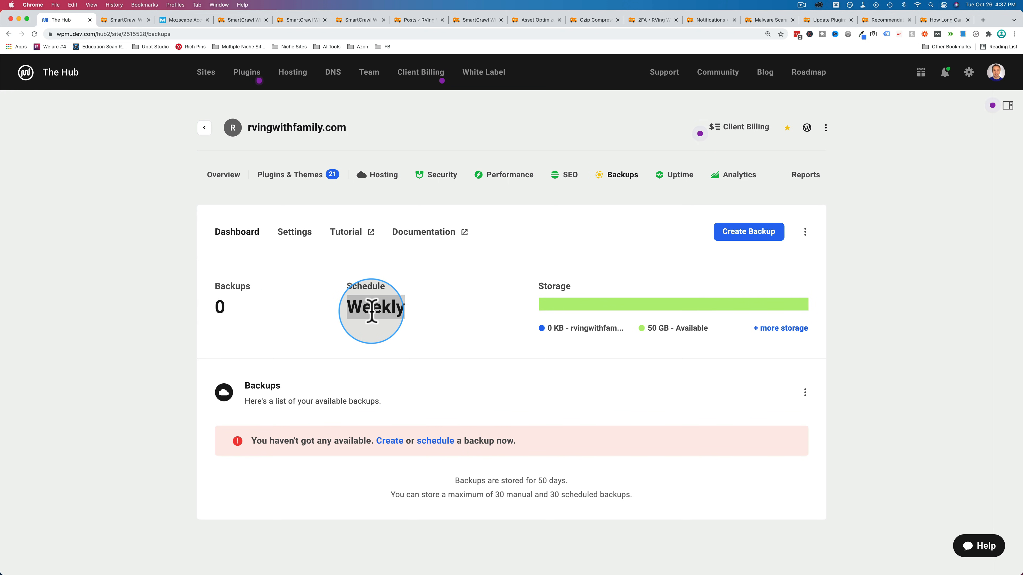
mouse_move(480, 424)
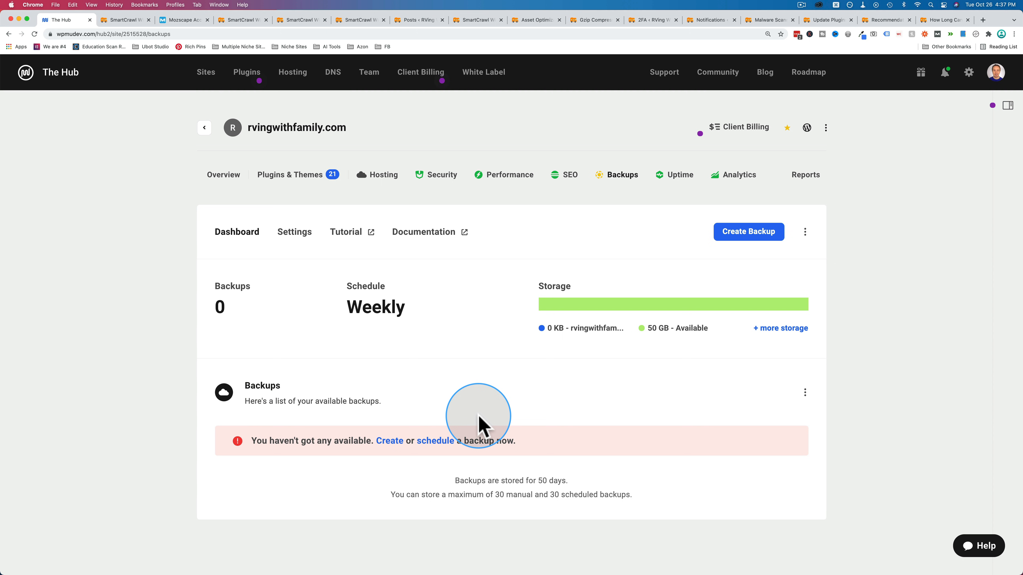
click(748, 231)
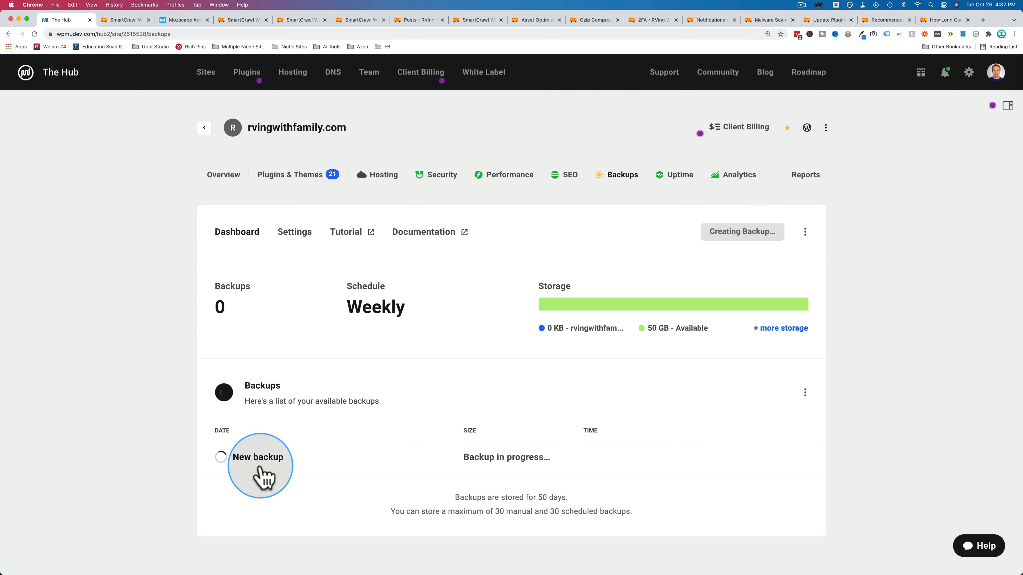
mouse_move(561, 491)
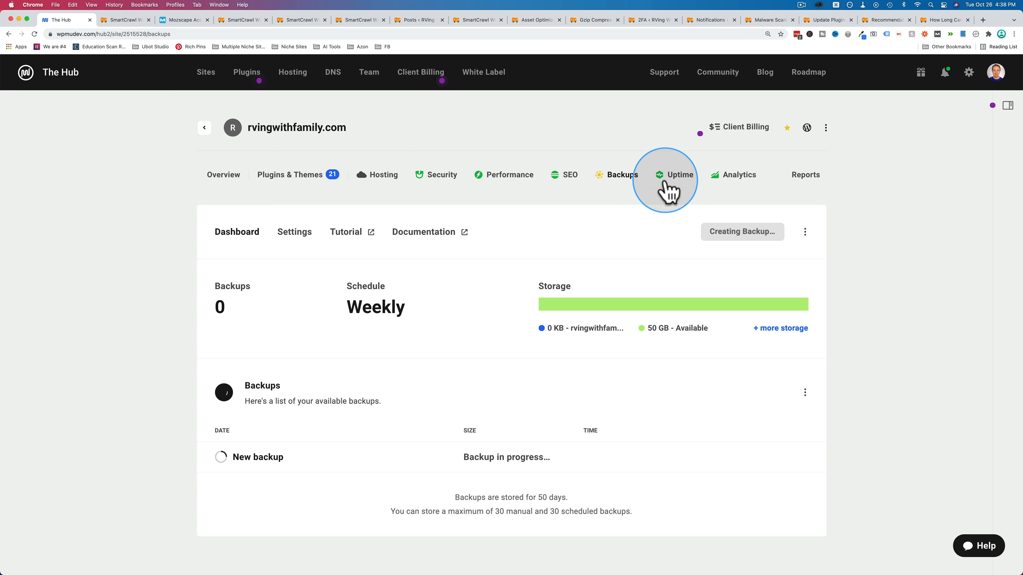
click(679, 174)
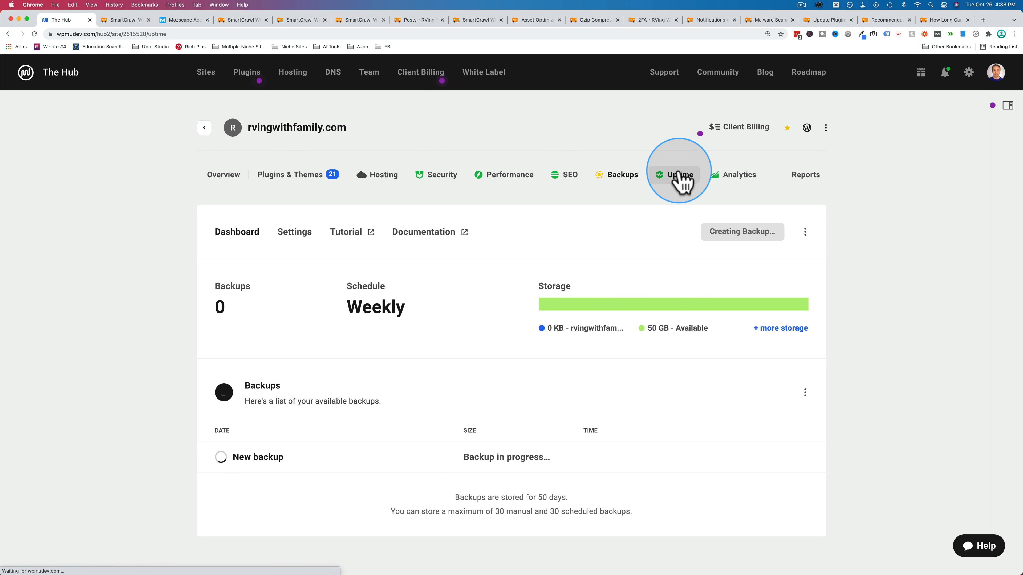
click(678, 175)
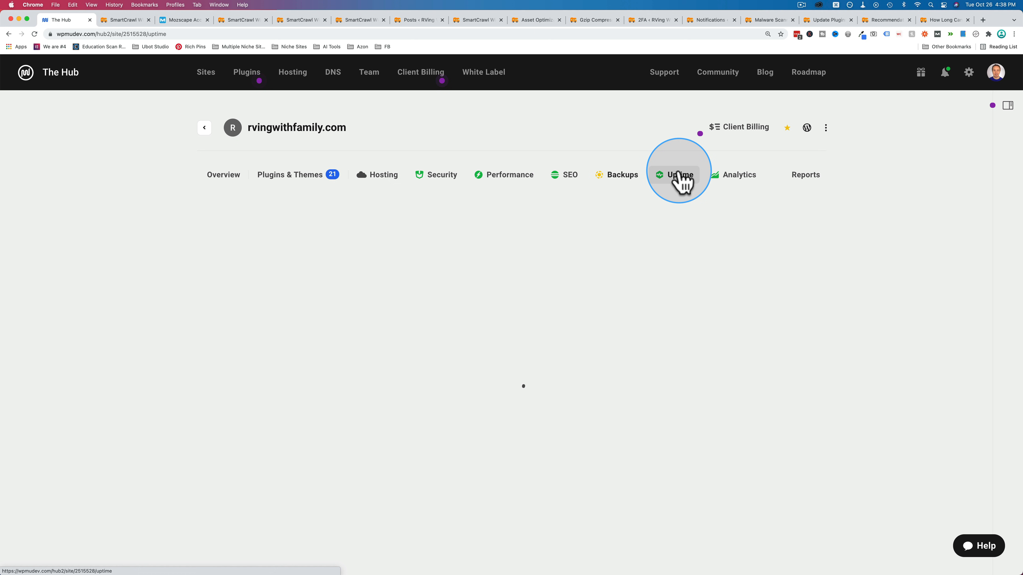
click(680, 174)
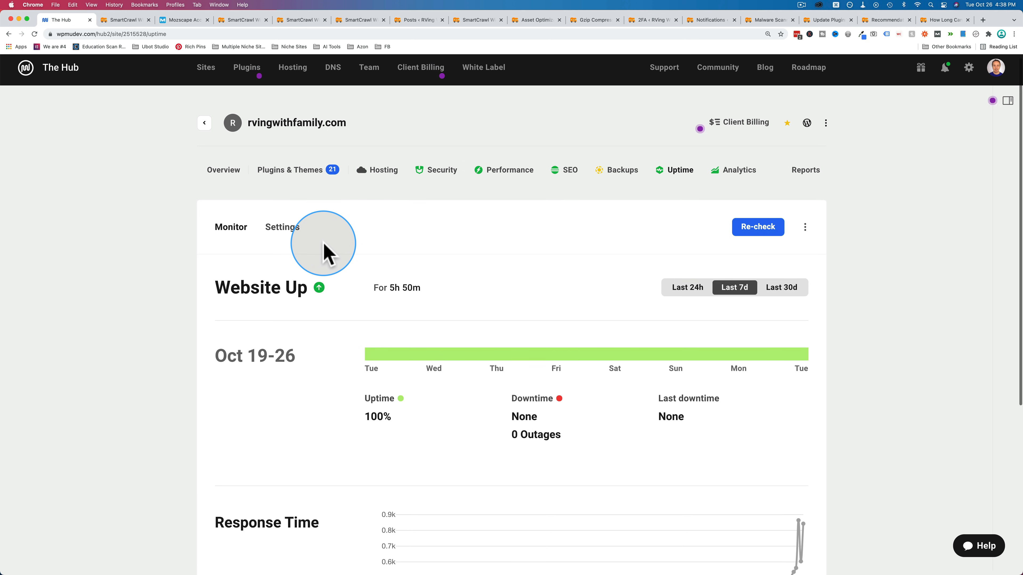
scroll(down, 3)
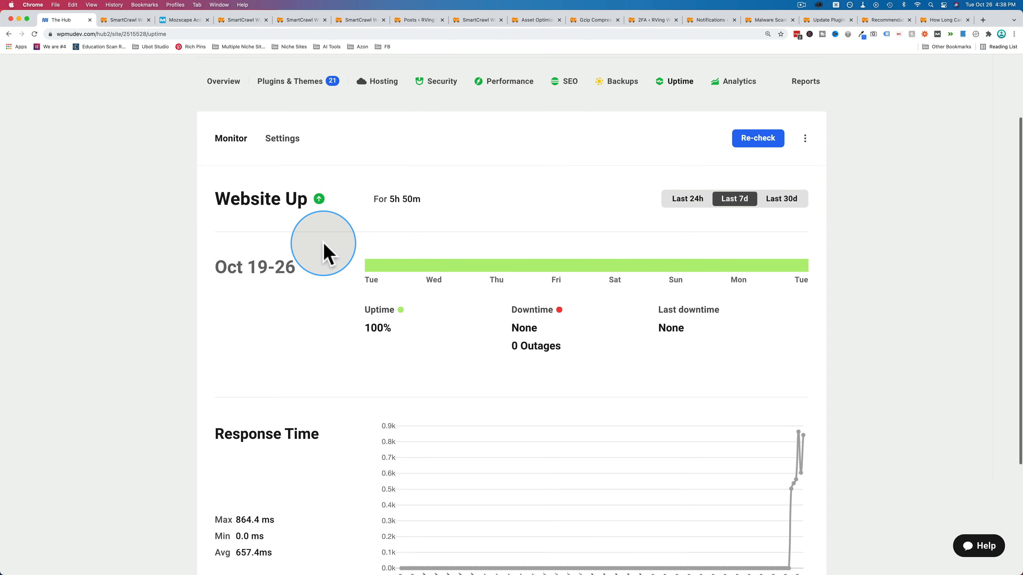
click(686, 165)
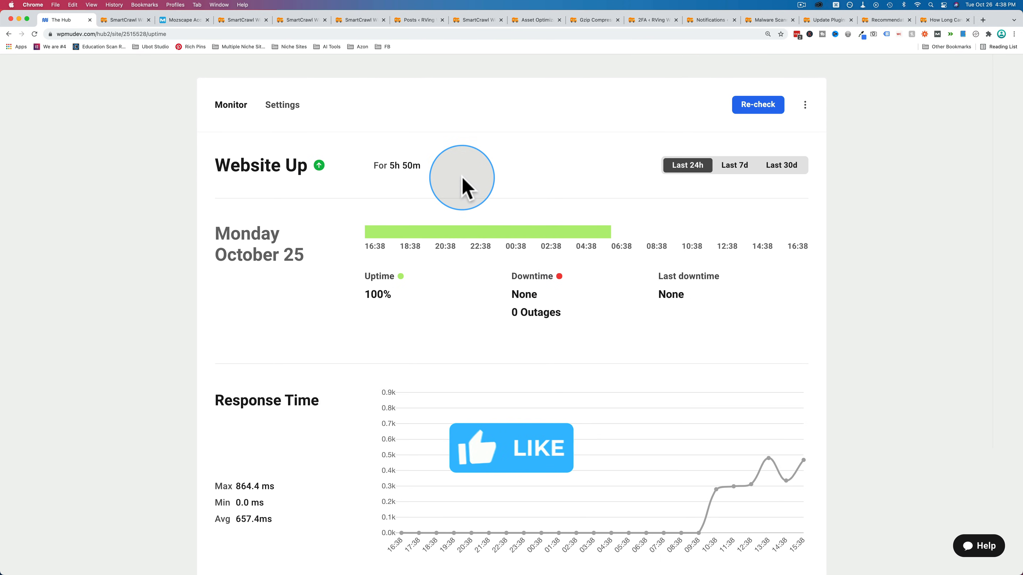
scroll(down, 3)
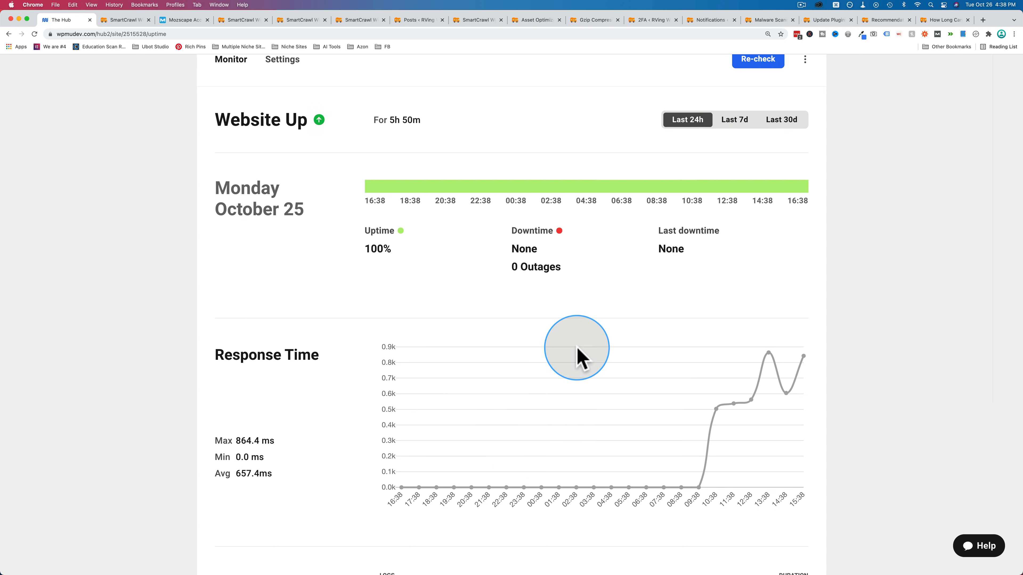
mouse_move(738, 415)
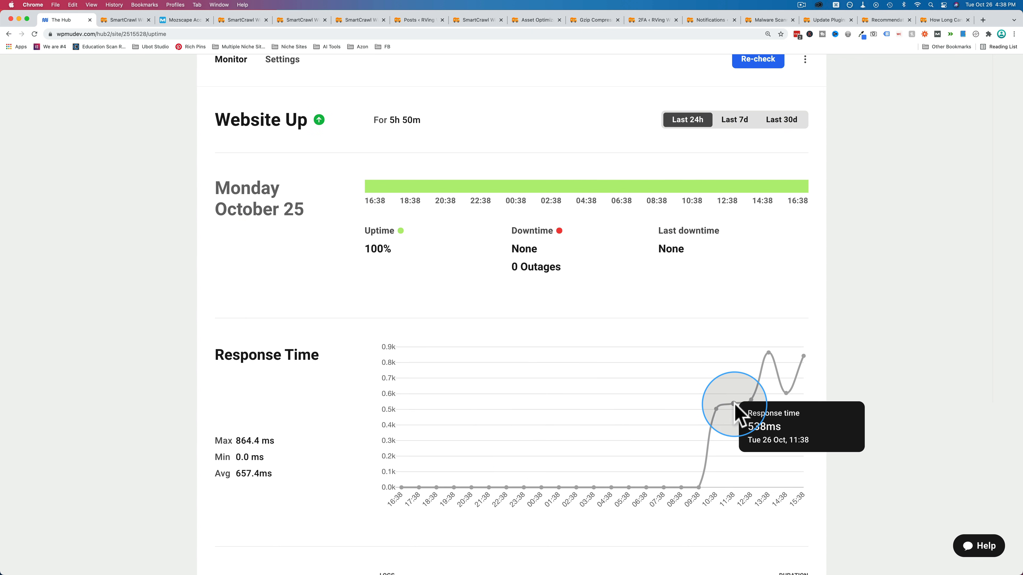
mouse_move(781, 365)
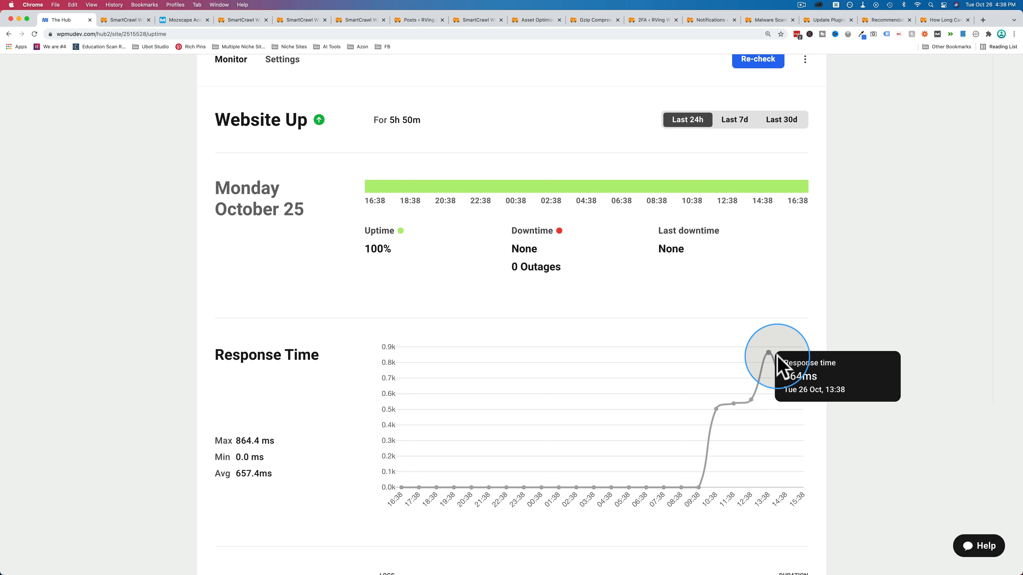
mouse_move(737, 415)
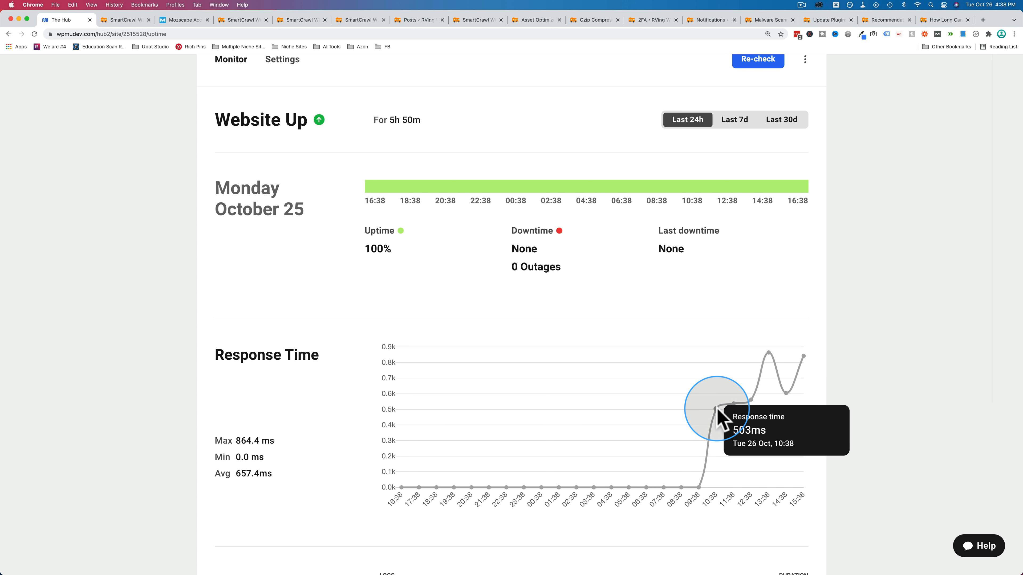
scroll(down, 3)
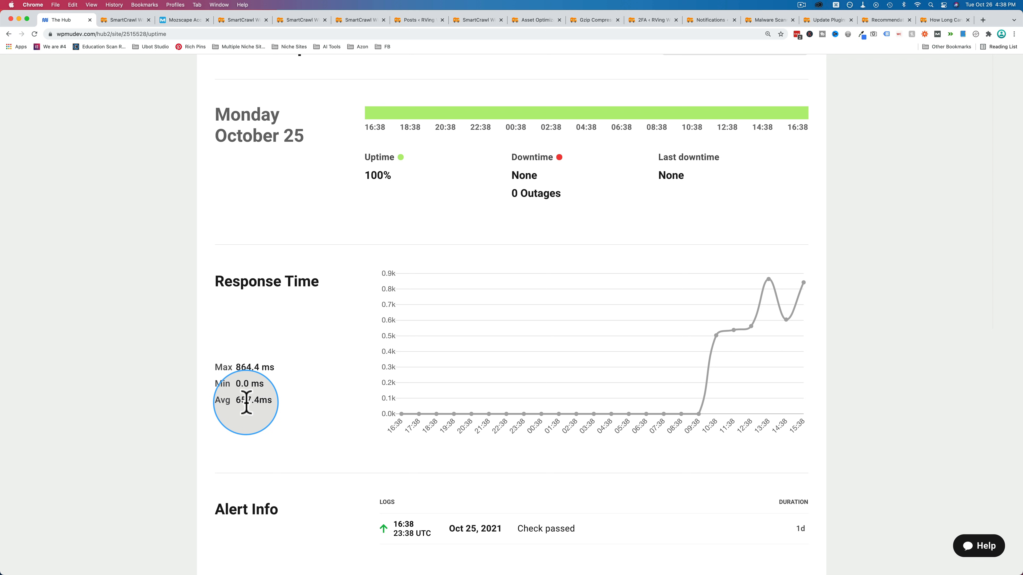
mouse_move(238, 403)
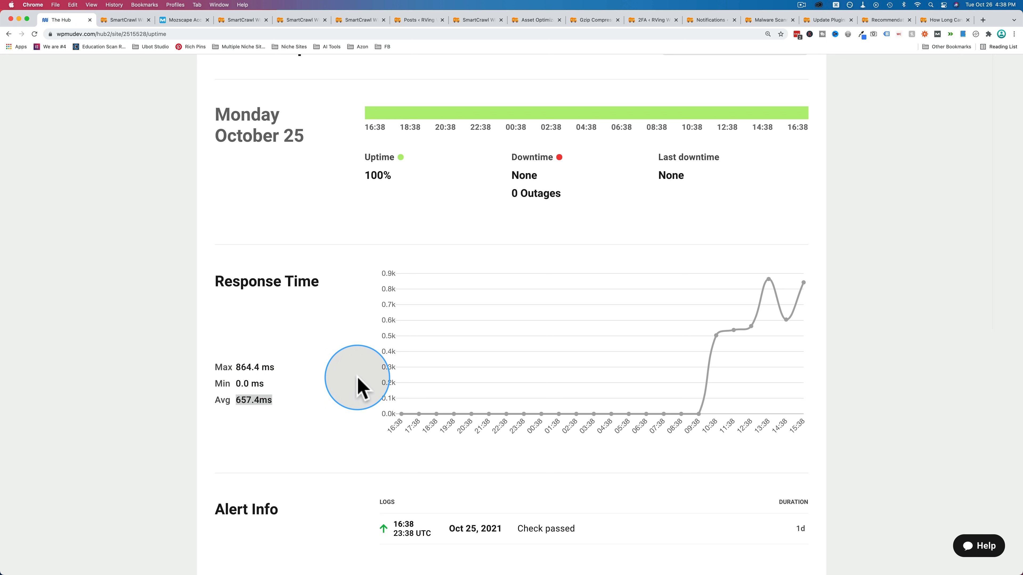
mouse_move(251, 384)
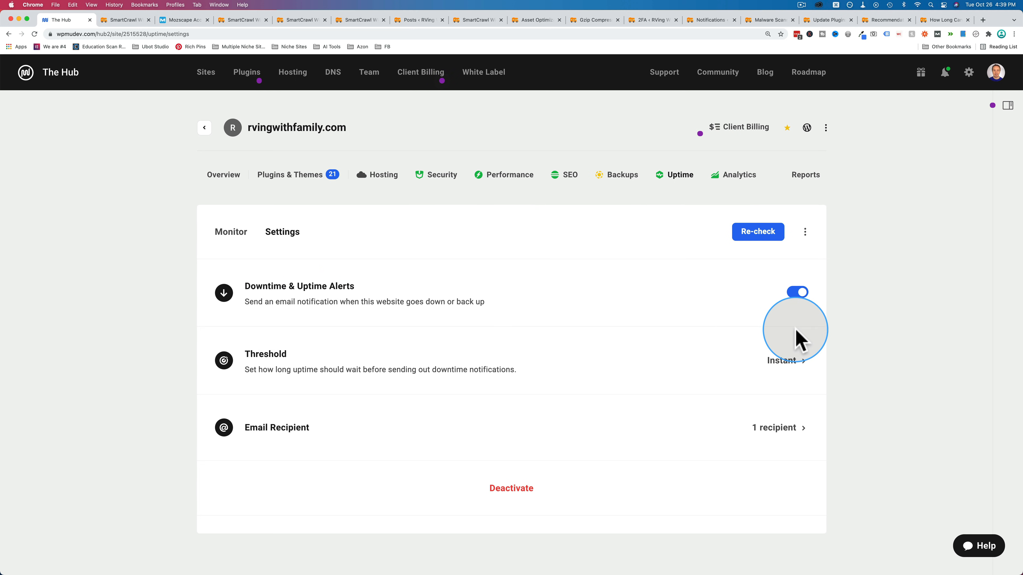
Enable uptime email alerts, check the recipient list without saving, and return to the uptime monitor
click(783, 361)
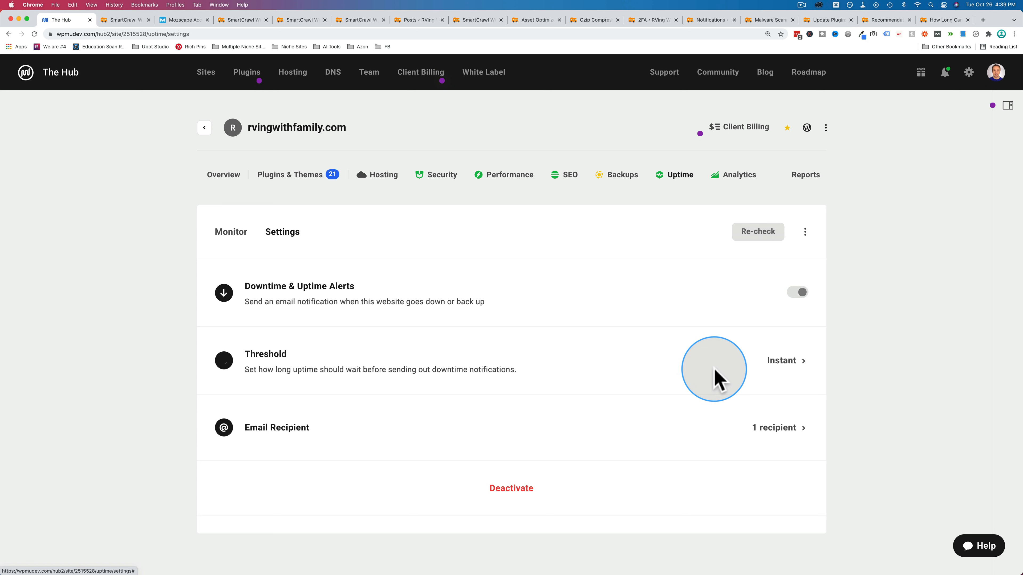
mouse_move(785, 428)
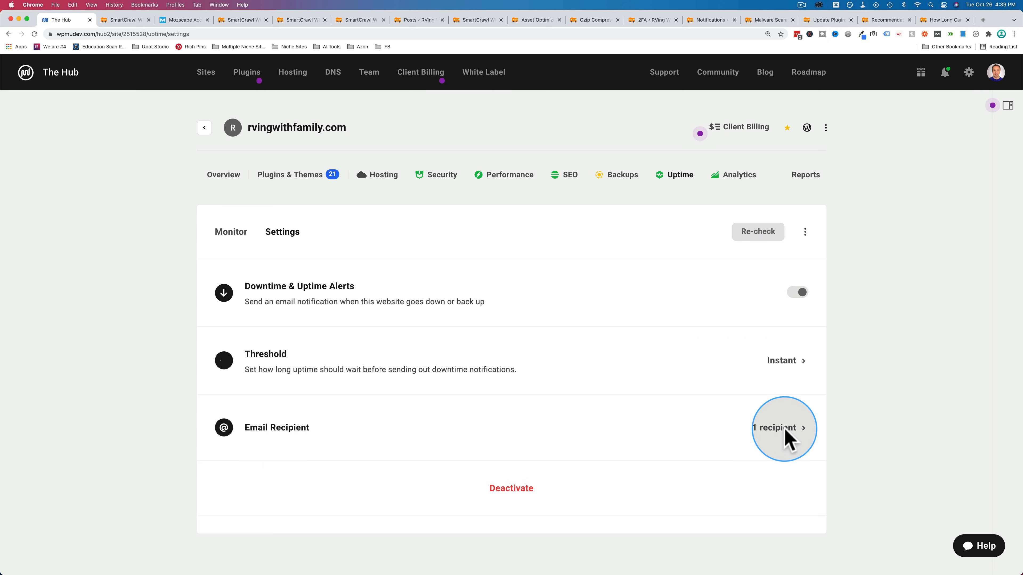
click(775, 427)
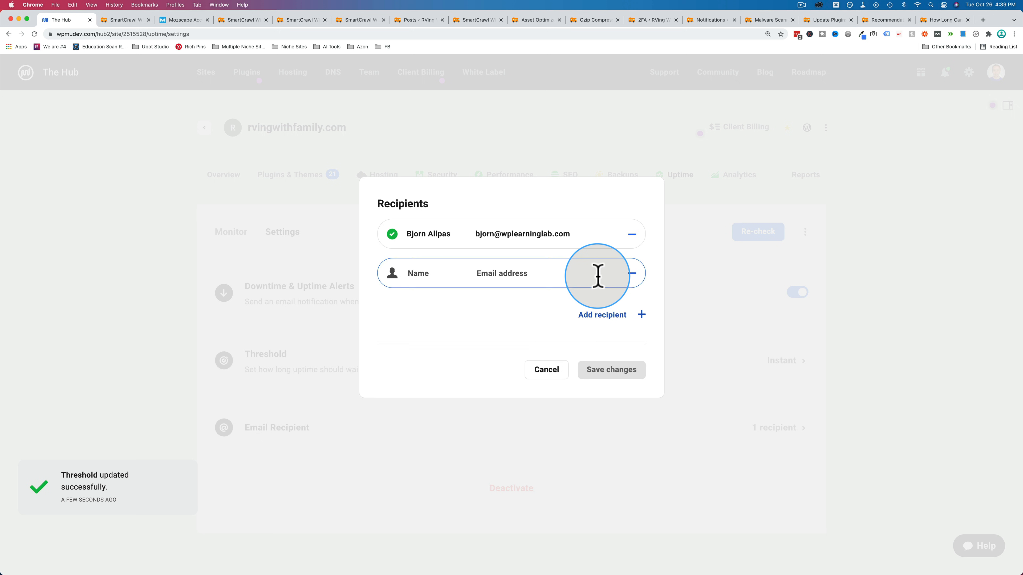
click(602, 314)
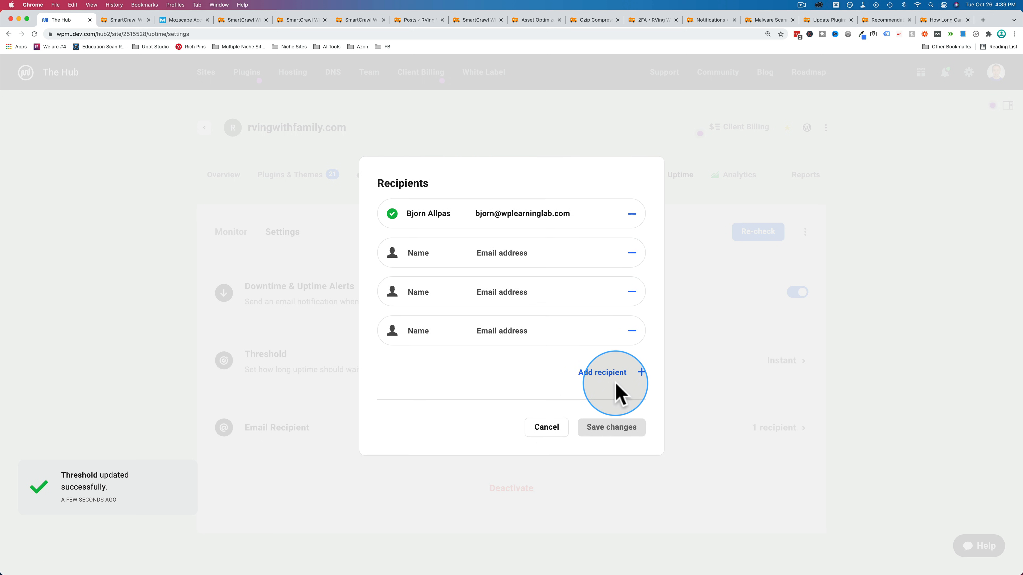
click(546, 427)
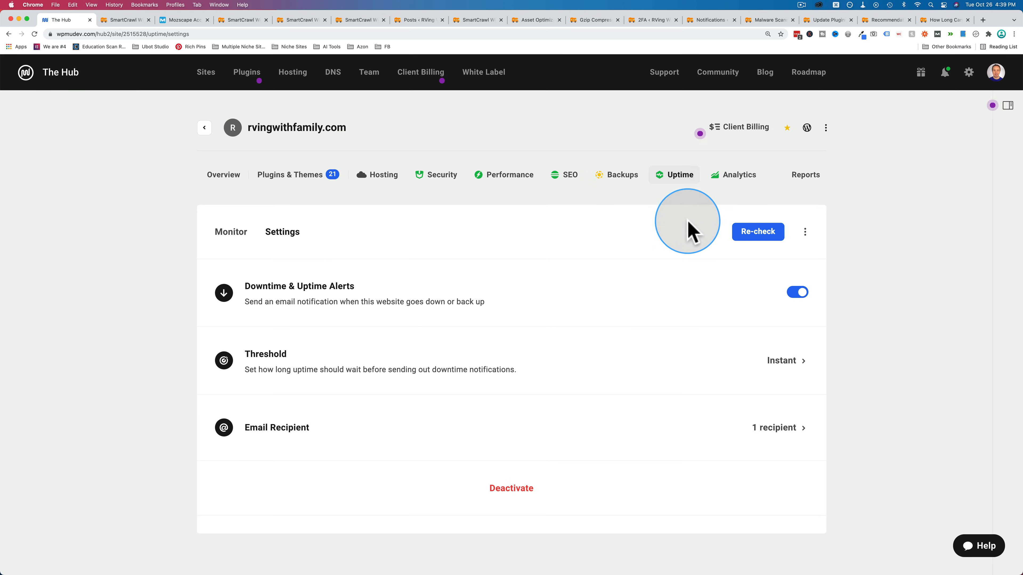
click(231, 231)
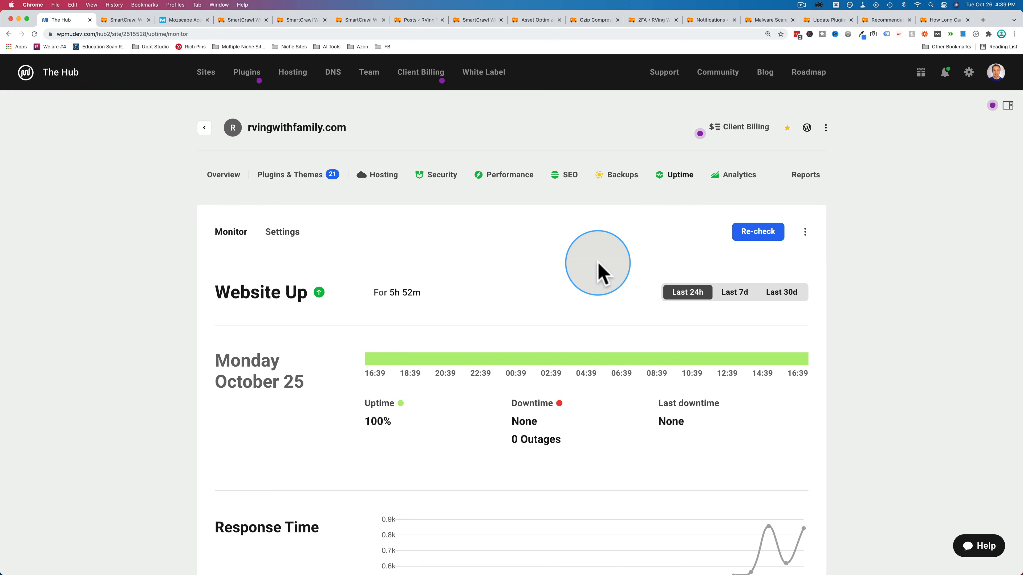
scroll(down, 3)
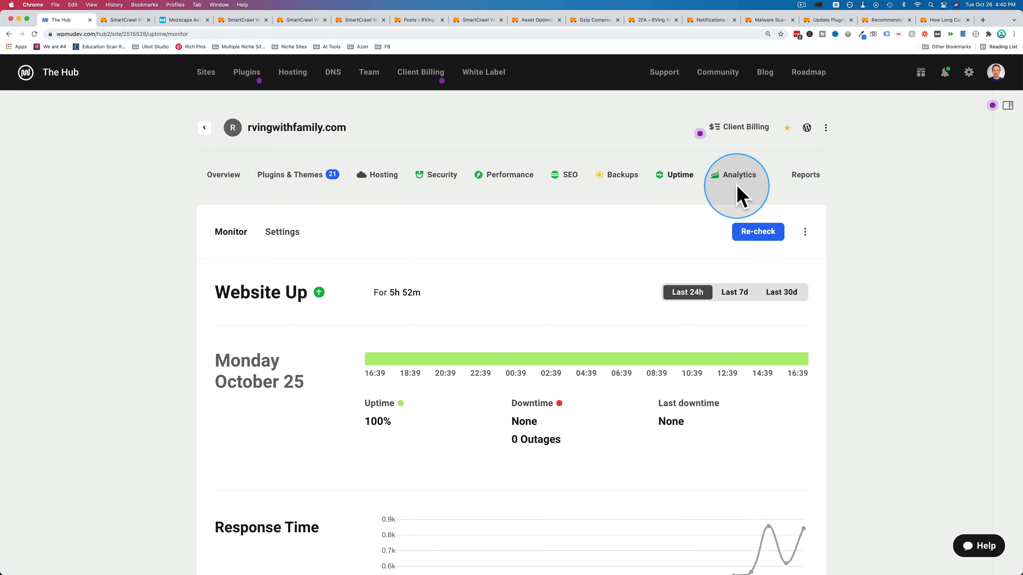
View the site's Analytics statistics, then go to its Analytics settings
click(736, 174)
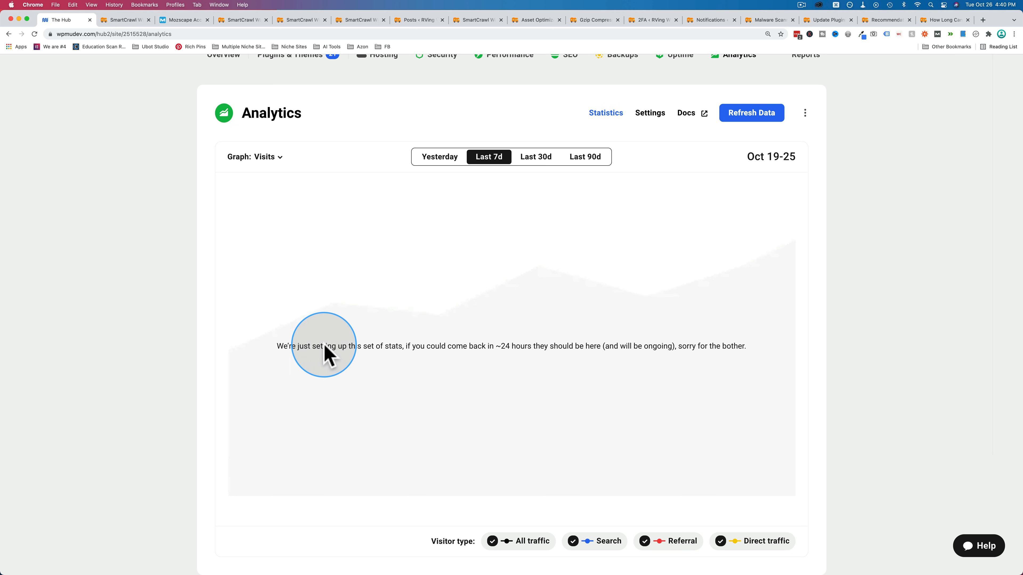
mouse_move(592, 300)
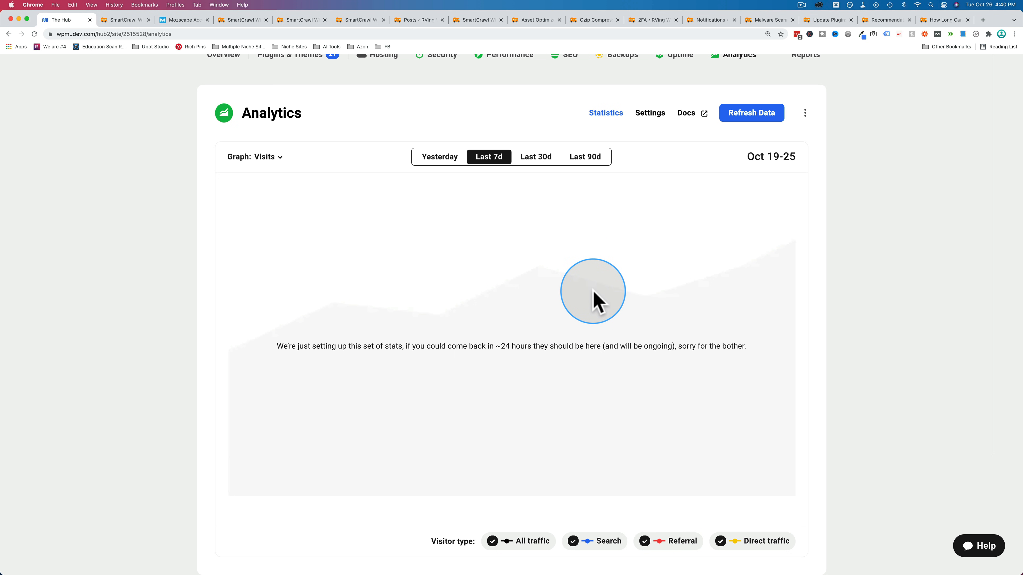
mouse_move(538, 530)
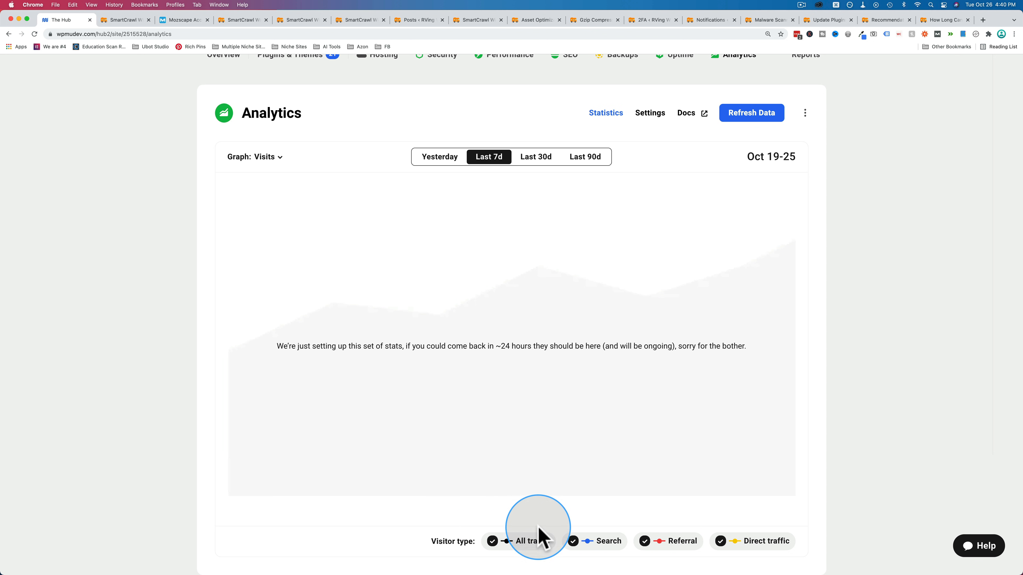
mouse_move(742, 553)
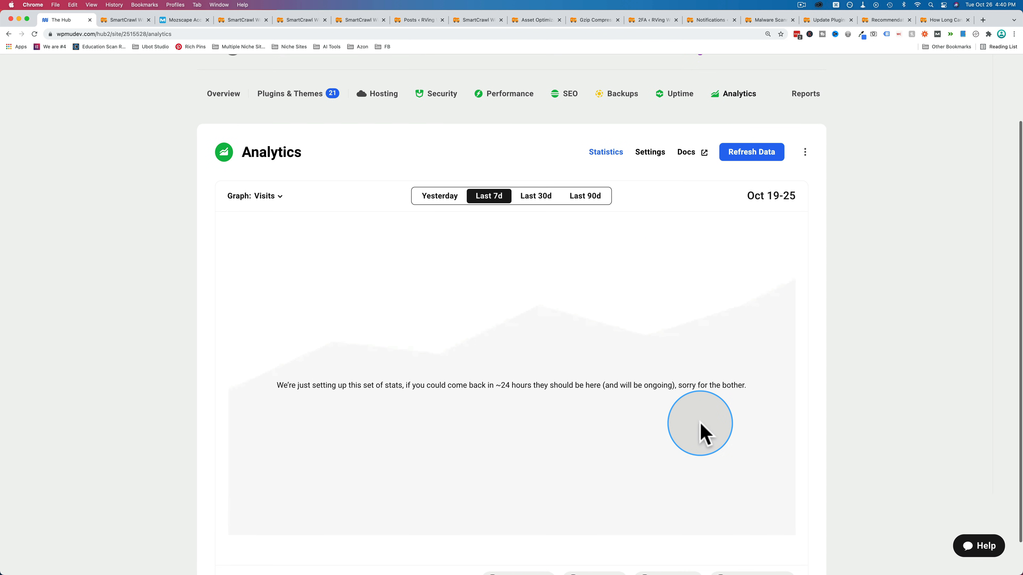
mouse_move(650, 152)
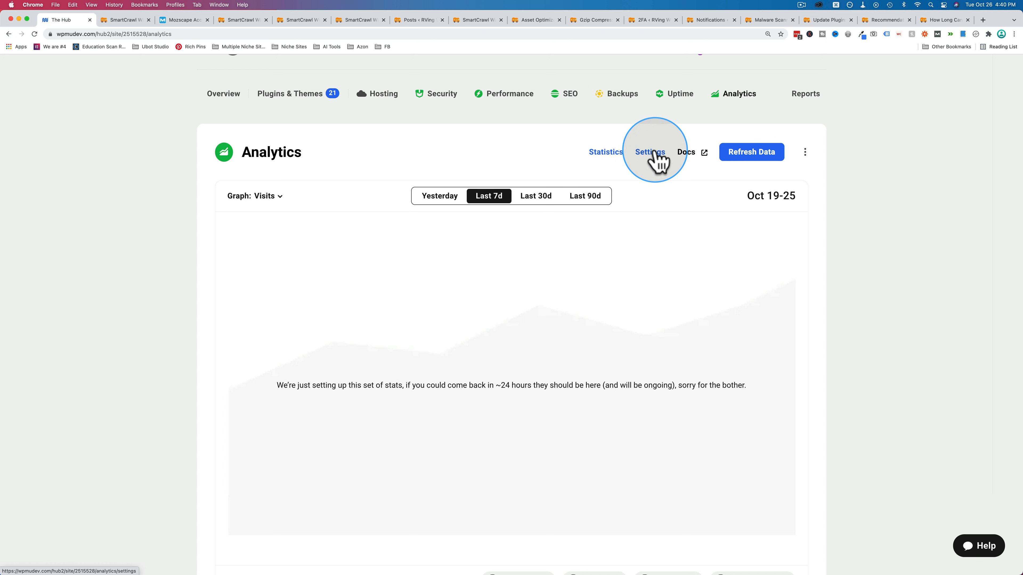
click(649, 151)
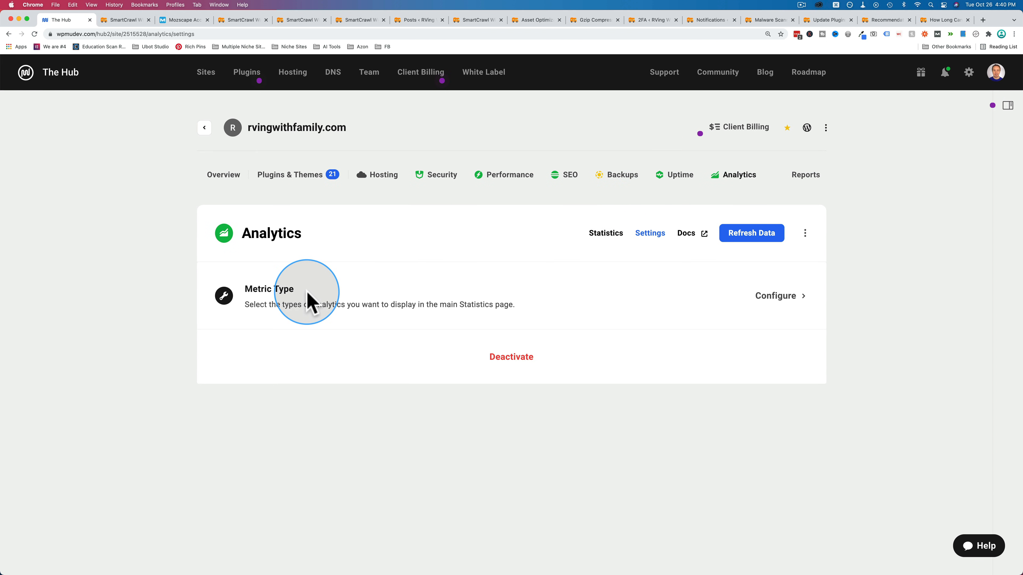
Review the six Metric Type options, then return to the Analytics statistics
click(775, 296)
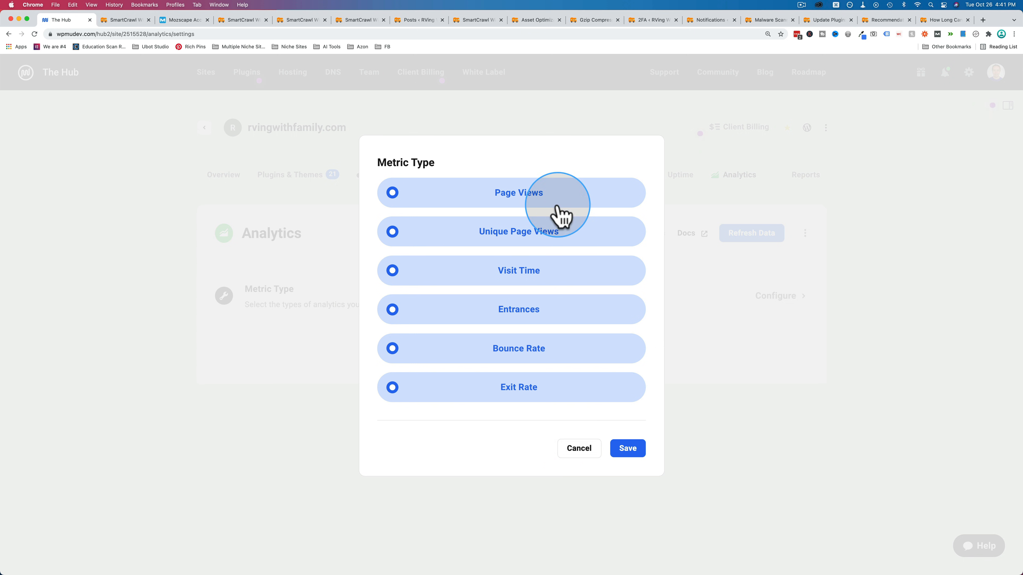
click(605, 233)
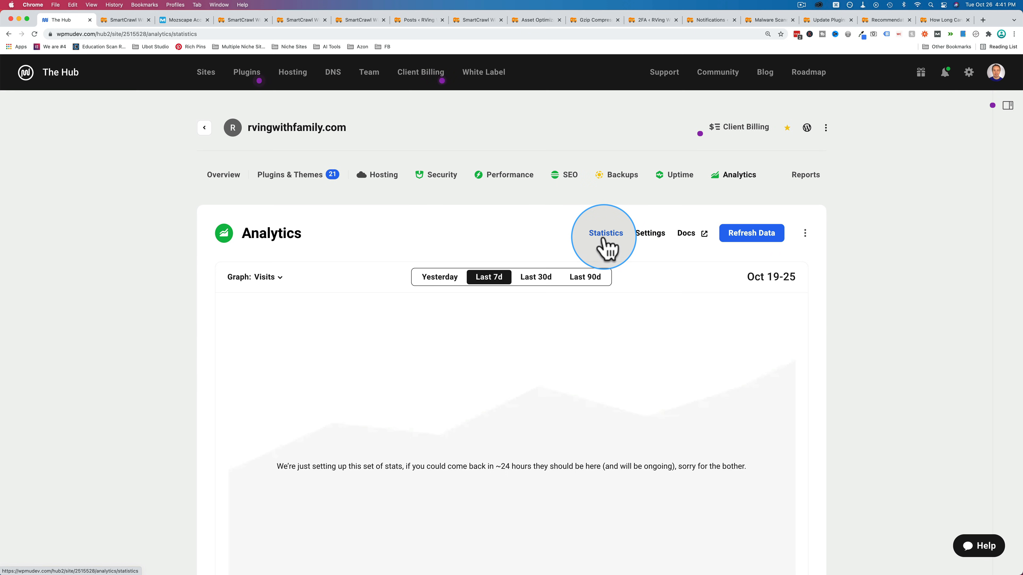
scroll(down, 3)
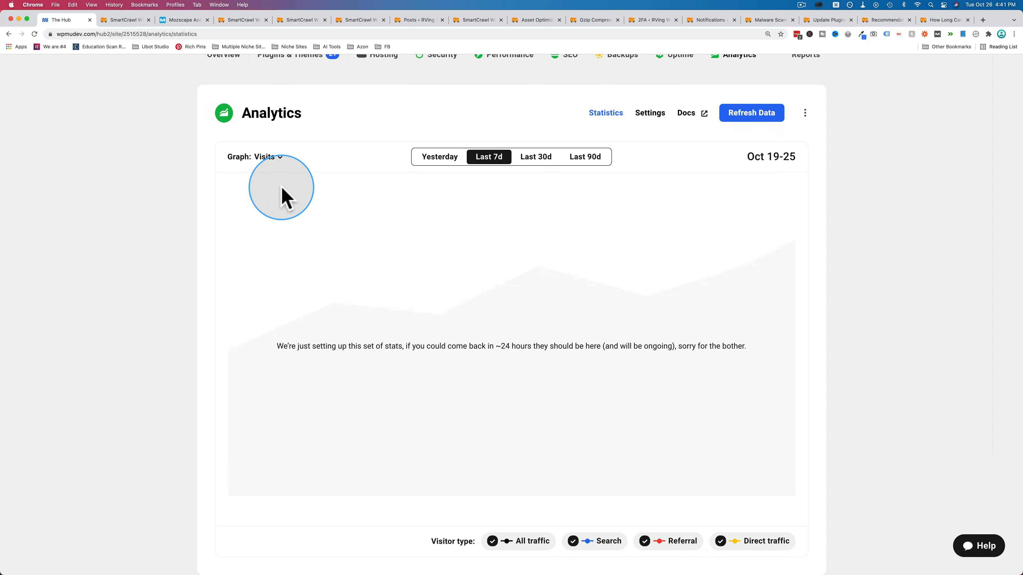
click(267, 156)
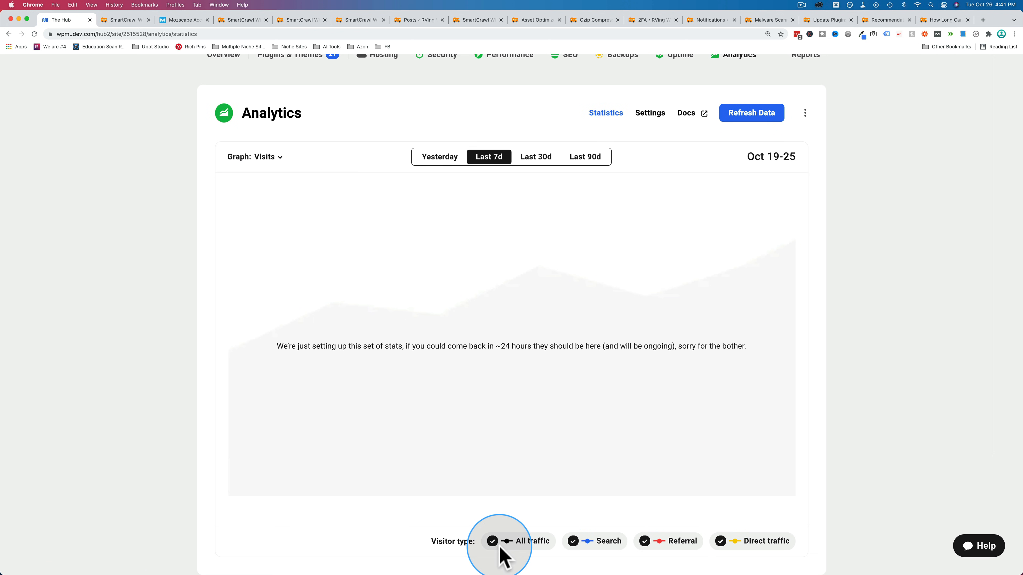
mouse_move(742, 532)
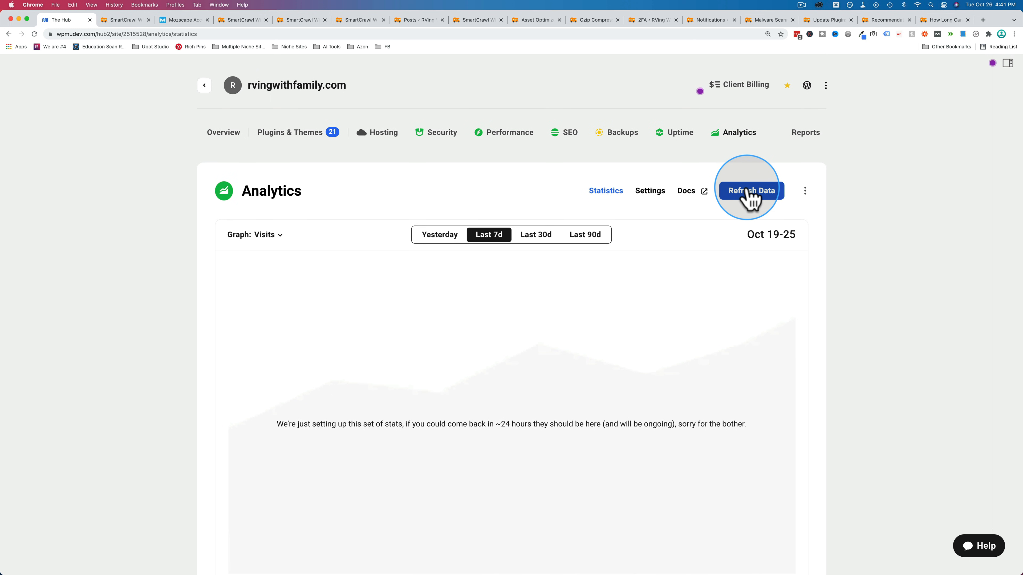
mouse_move(640, 346)
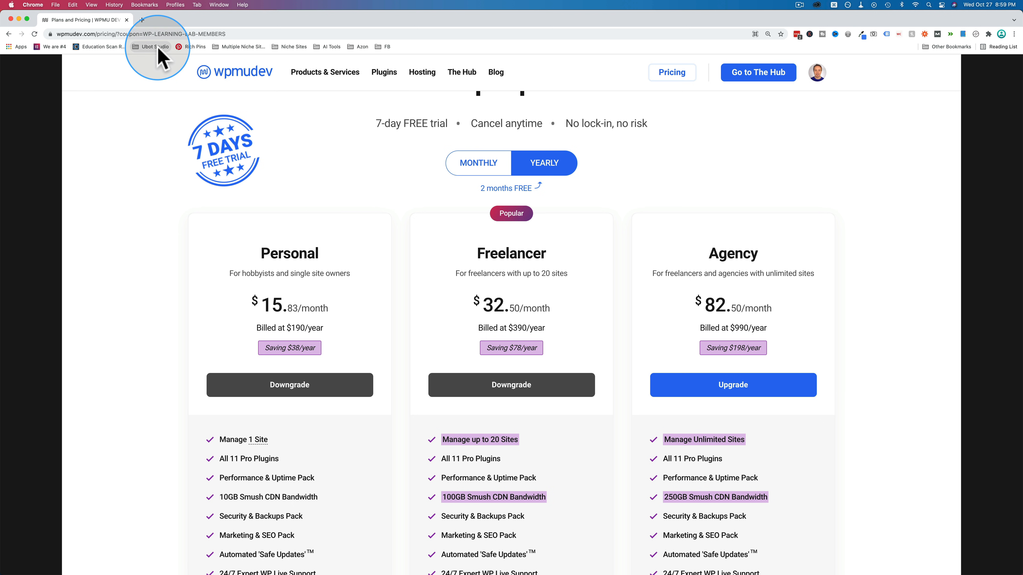
Show the full pricing URL with the WP-LEARNING-LAB-MEMBERS coupon in the address bar
click(221, 33)
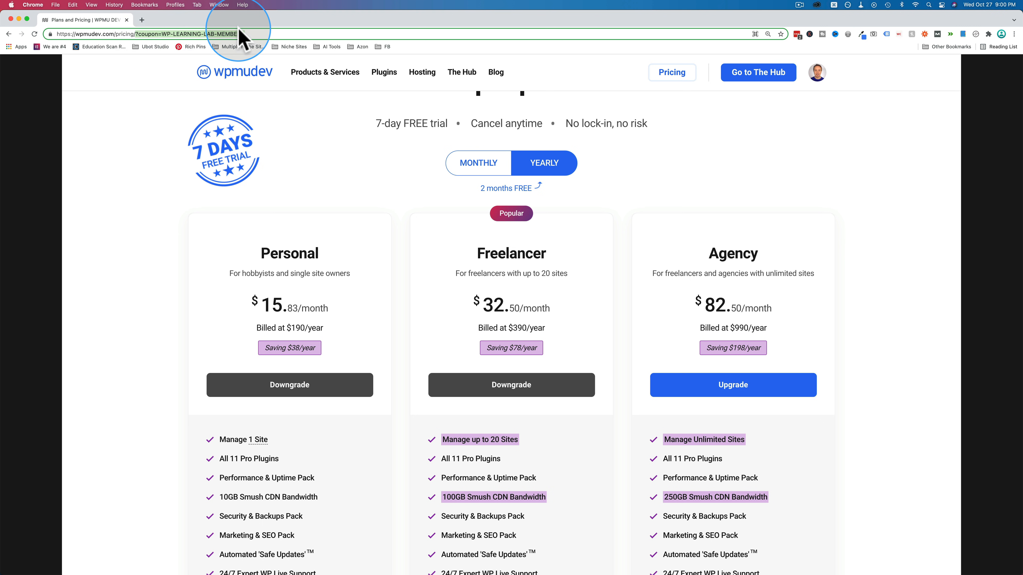
mouse_move(390, 158)
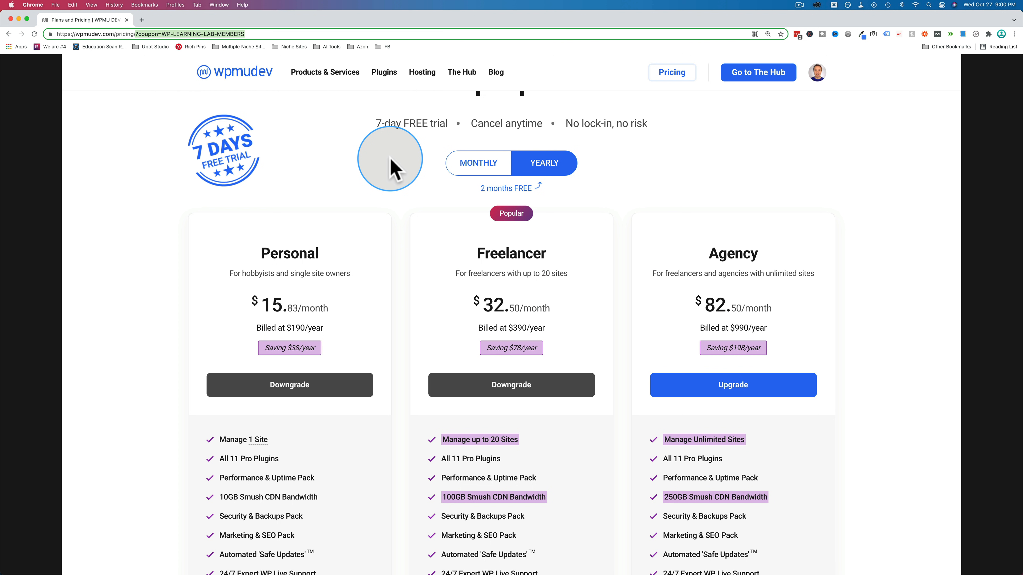
mouse_move(832, 274)
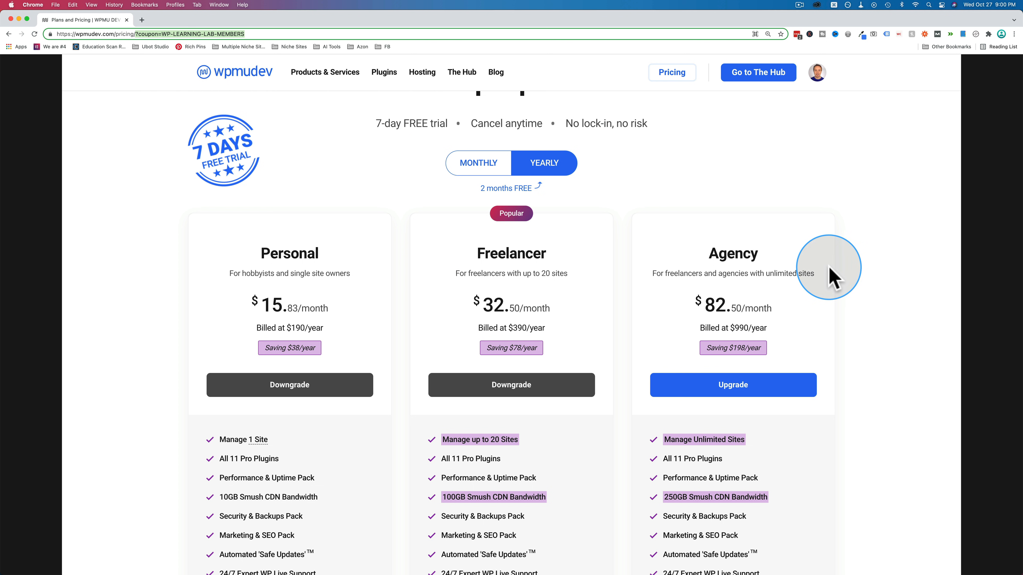
mouse_move(883, 277)
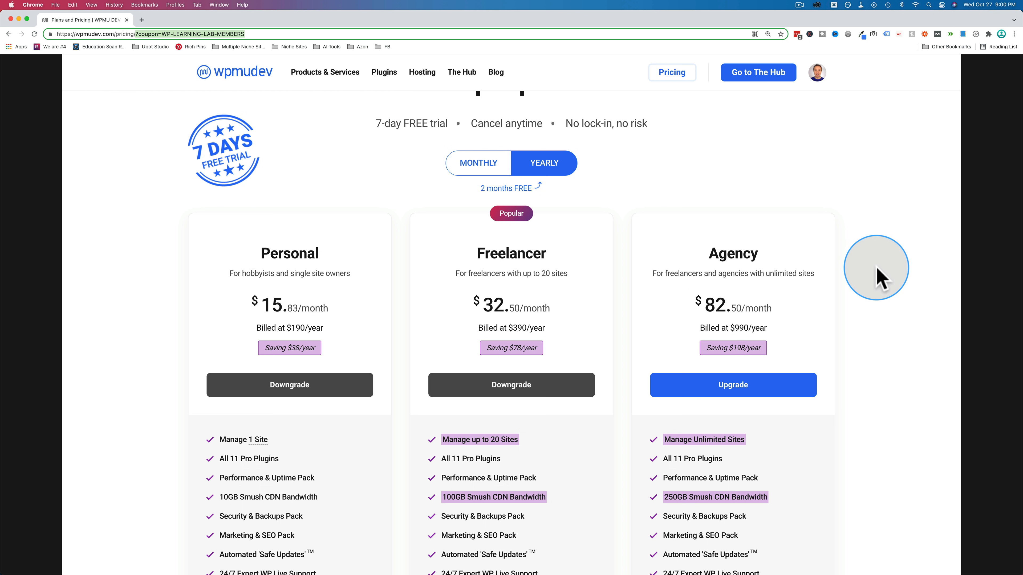